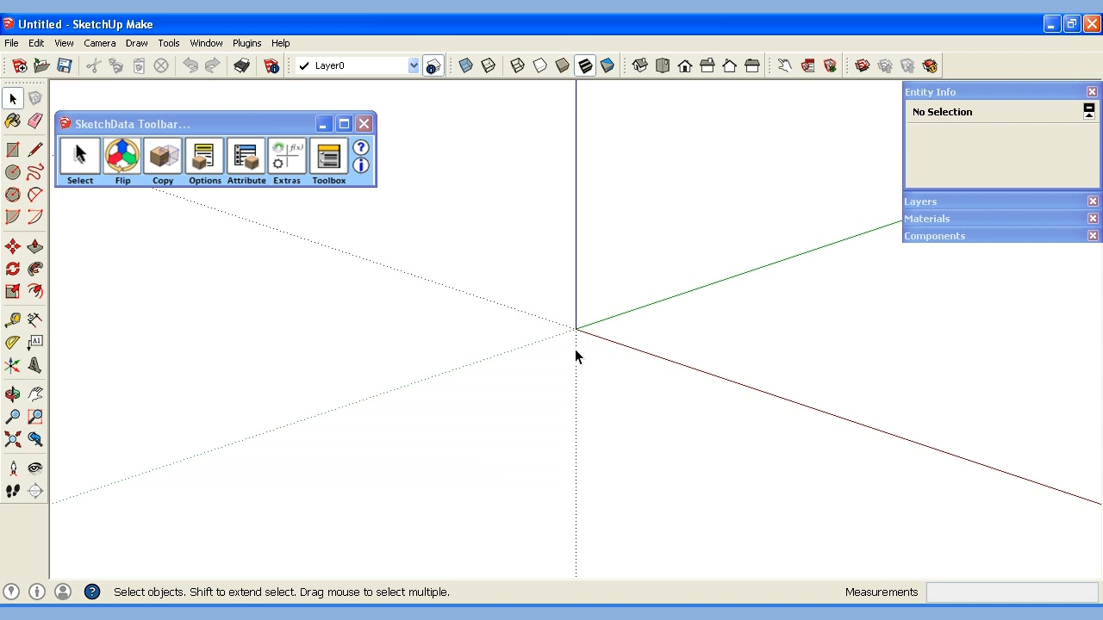
mouse_move(397, 297)
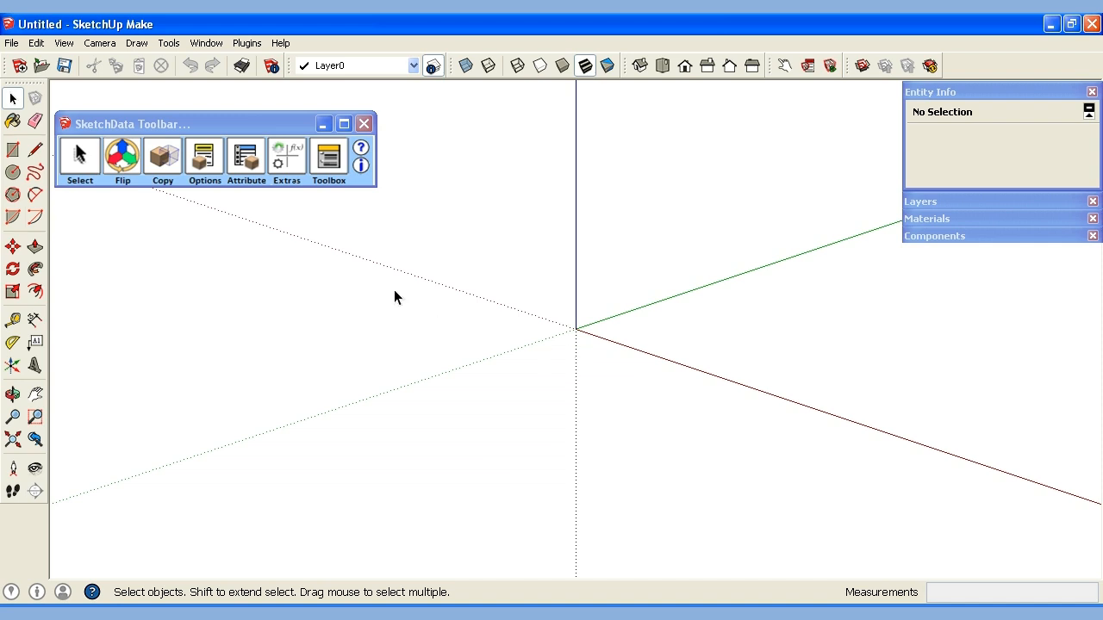
mouse_move(241, 142)
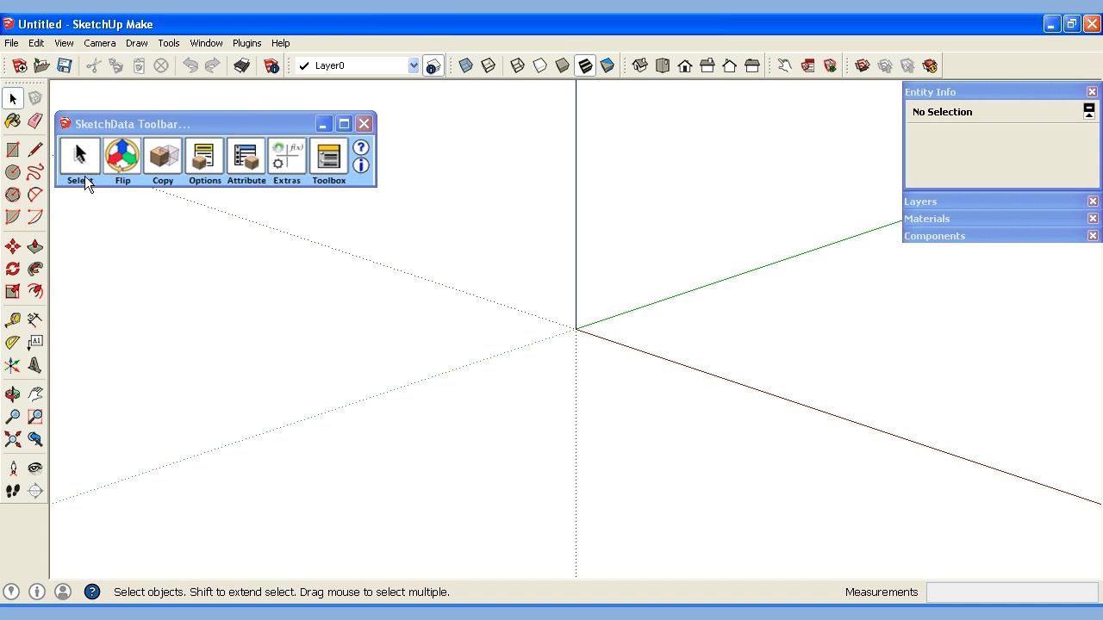
mouse_move(262, 197)
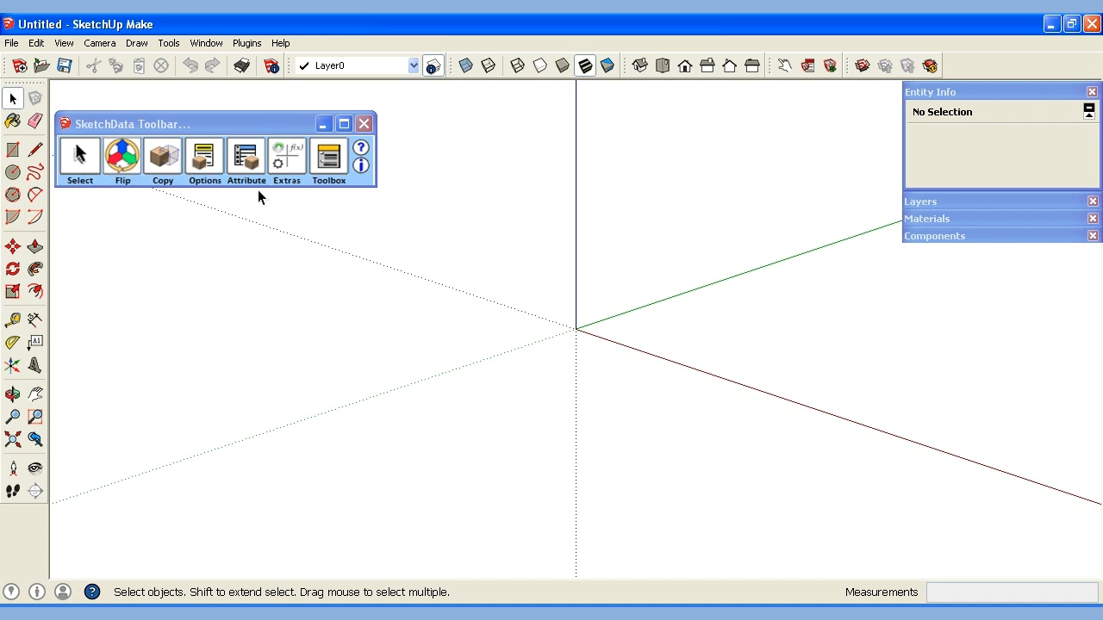
mouse_move(349, 175)
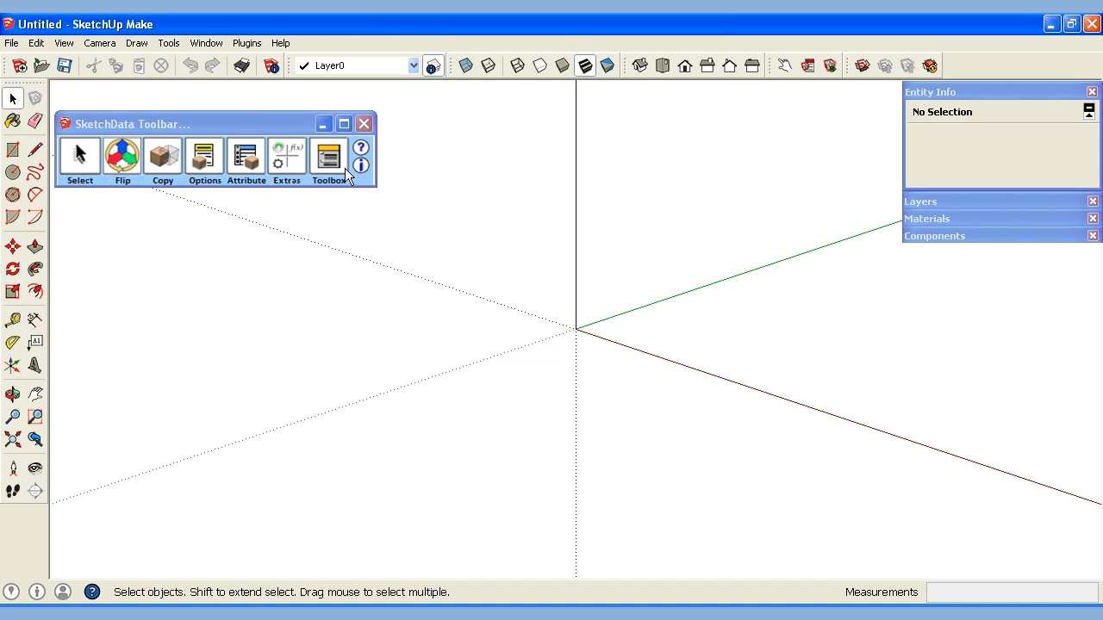
mouse_move(336, 186)
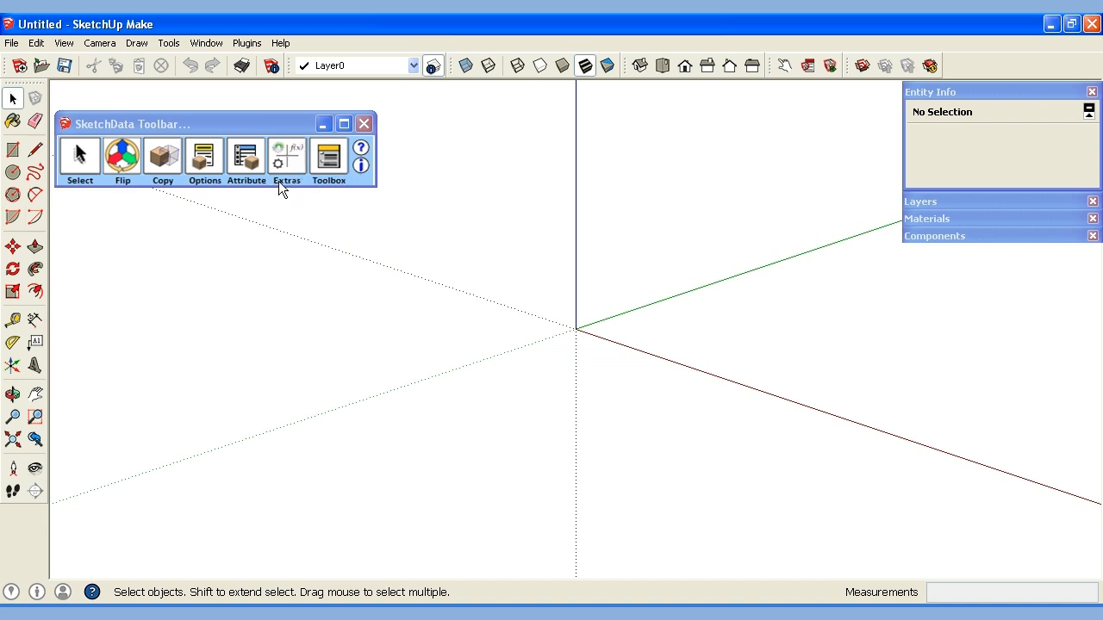
Try SketchData Extras, dismiss the subscriber-only message and request an activation code.
left_click(287, 157)
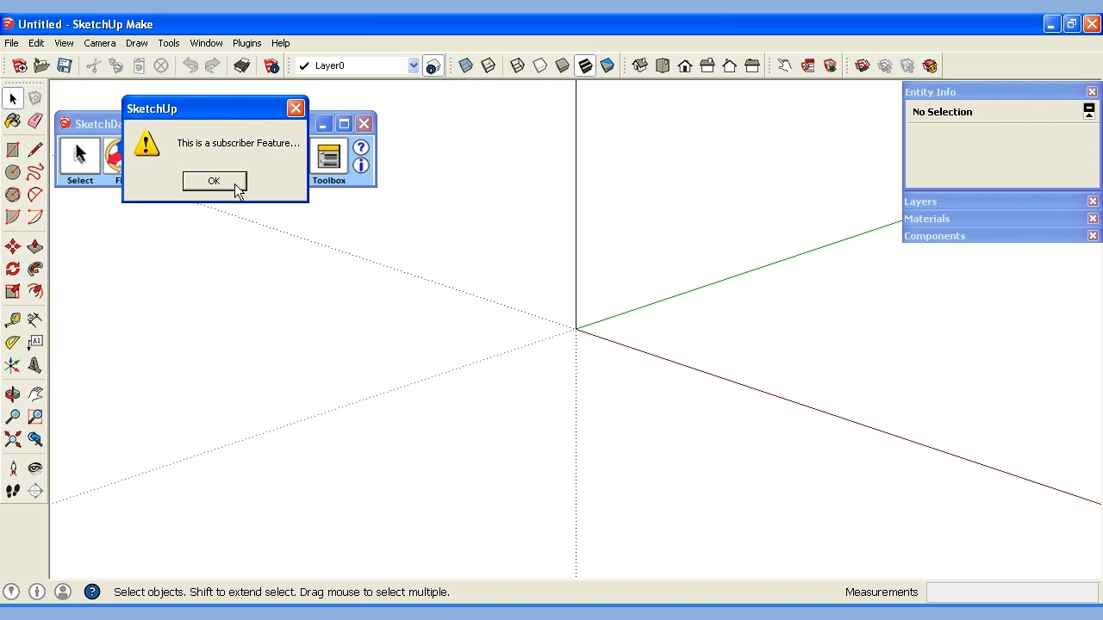
left_click(214, 181)
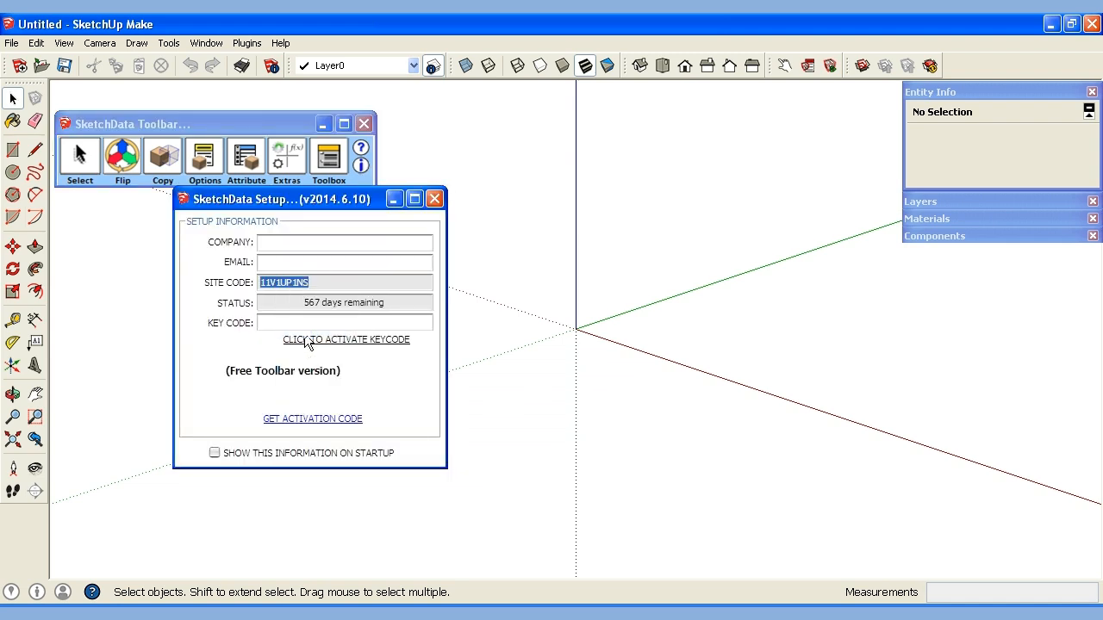
left_click(345, 340)
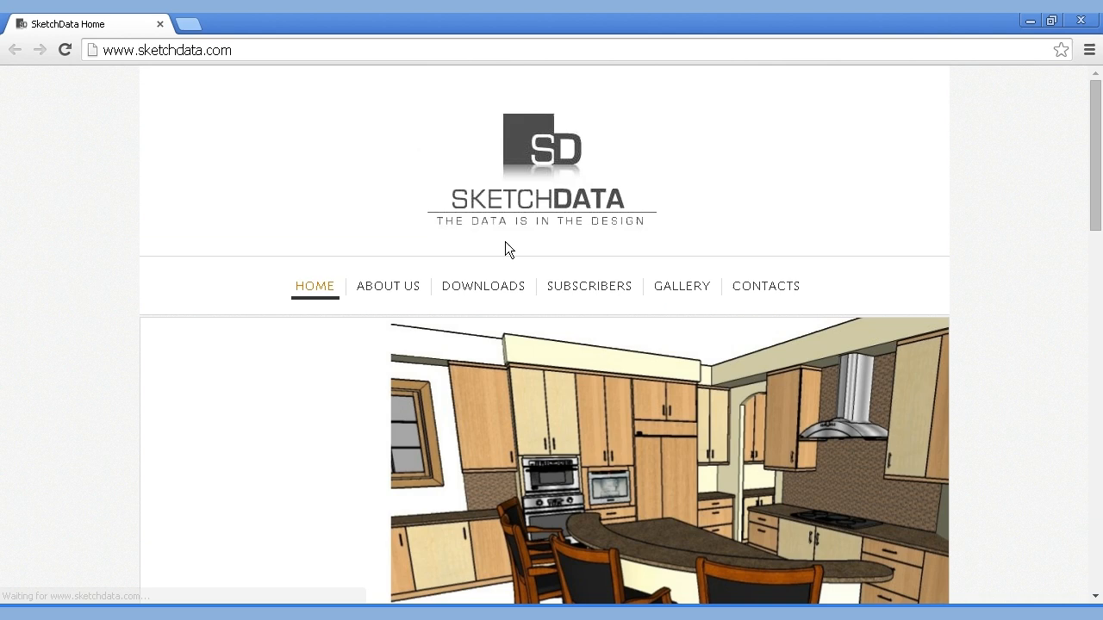
On the Subscribers page, paste the site code under Downloads and copy the generated key code.
left_click(590, 286)
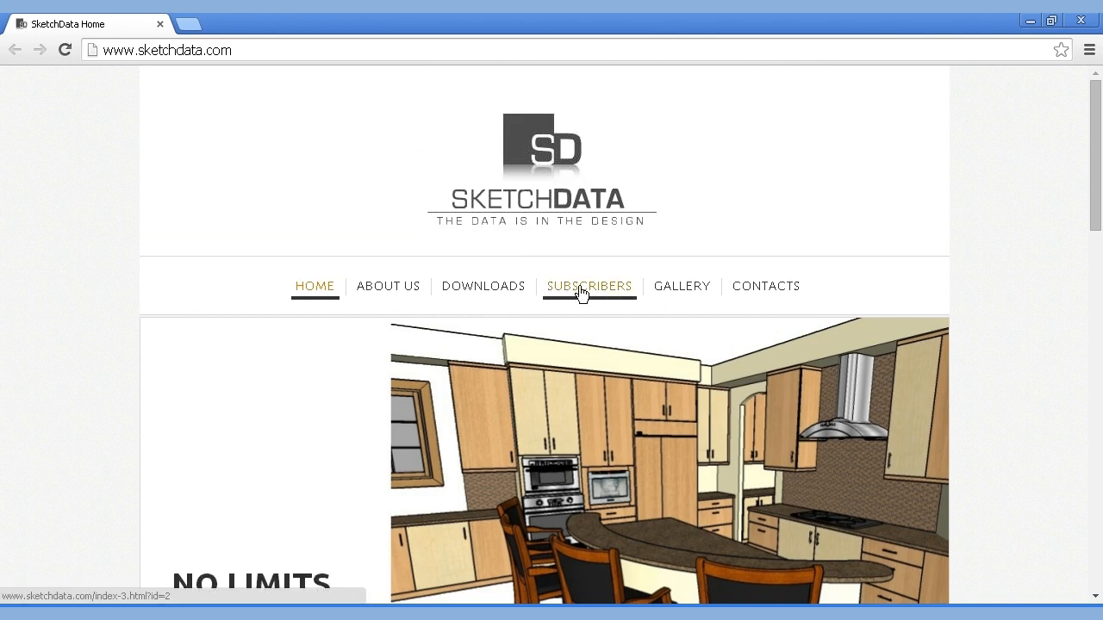
left_click(589, 286)
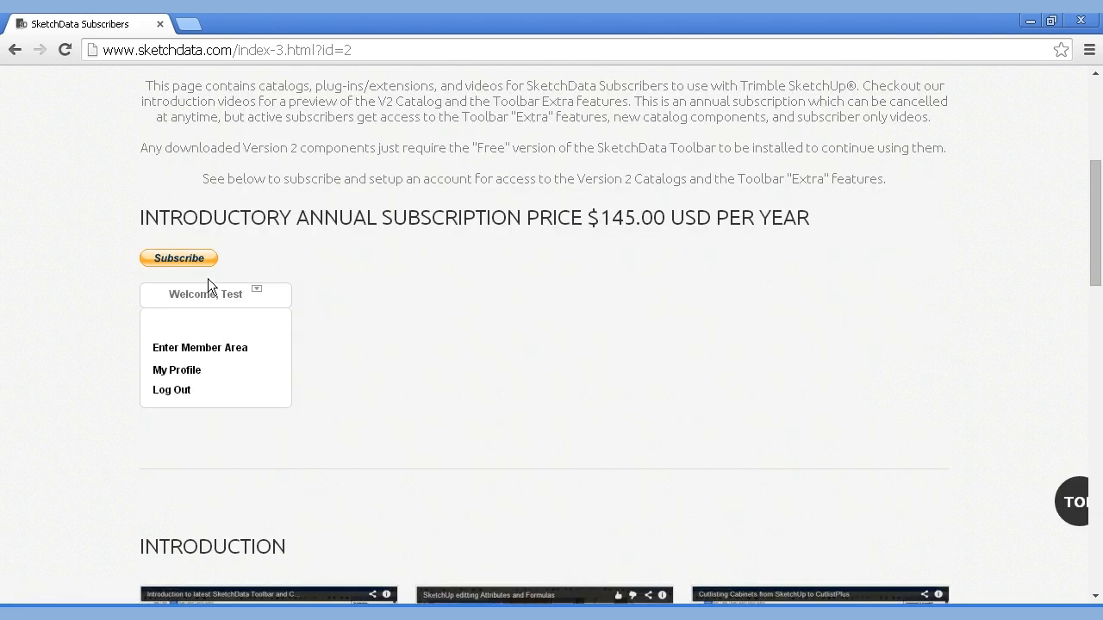
mouse_move(197, 396)
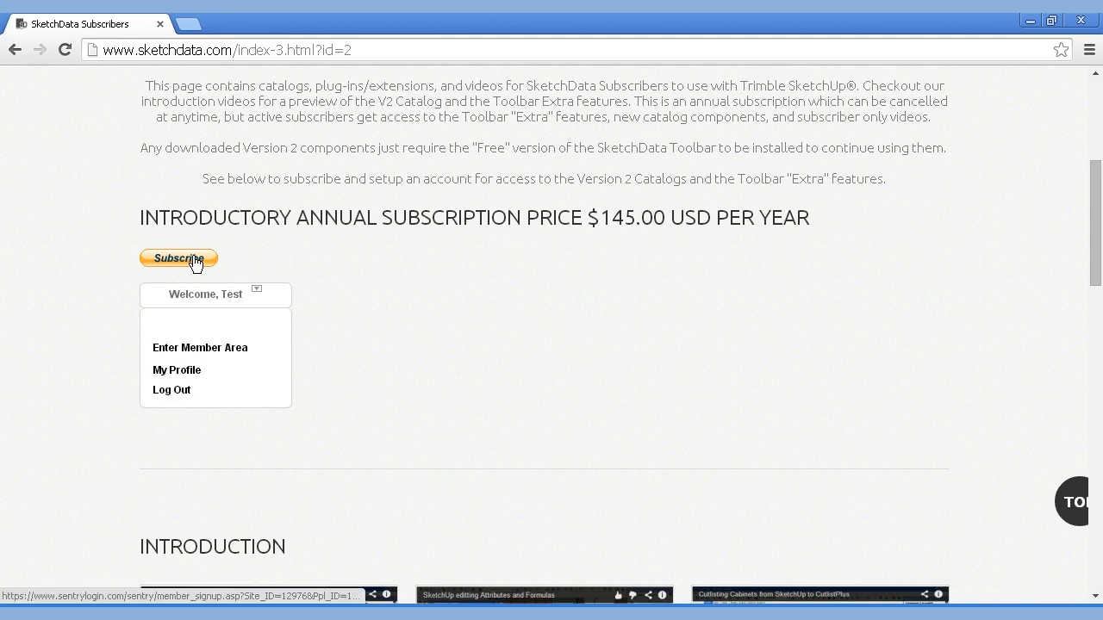
mouse_move(298, 329)
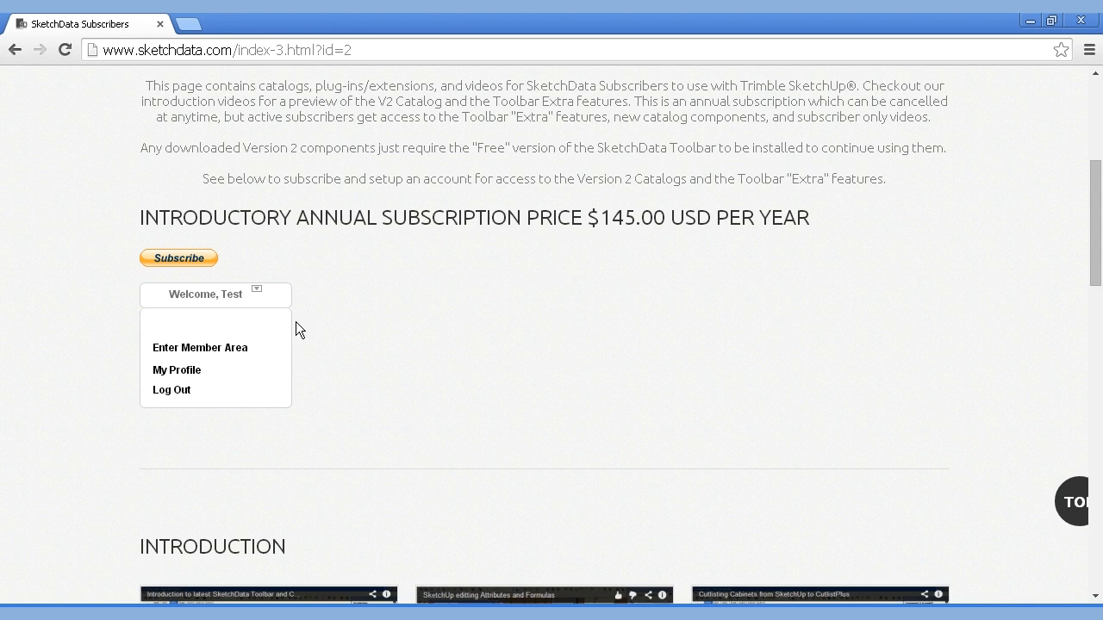
mouse_move(241, 343)
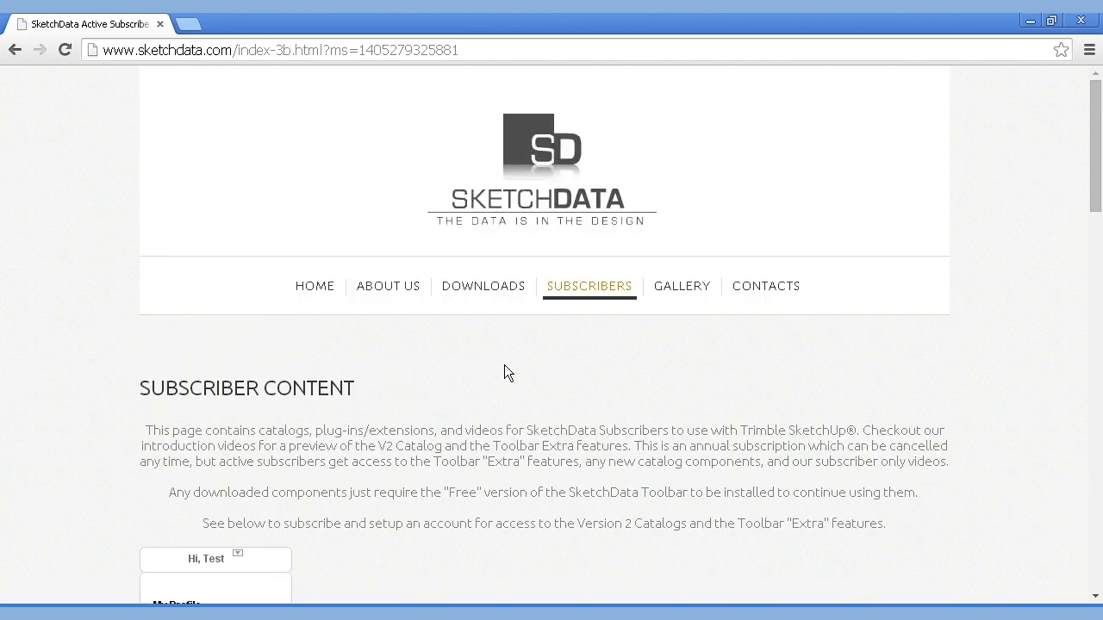
scroll("down", 3)
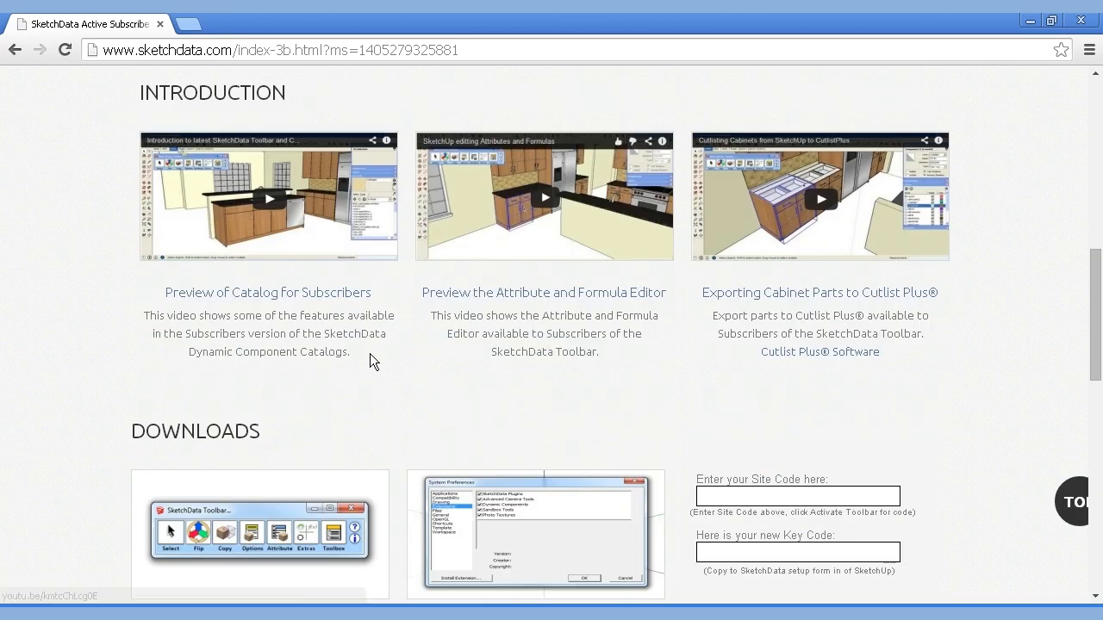
scroll("down", 3)
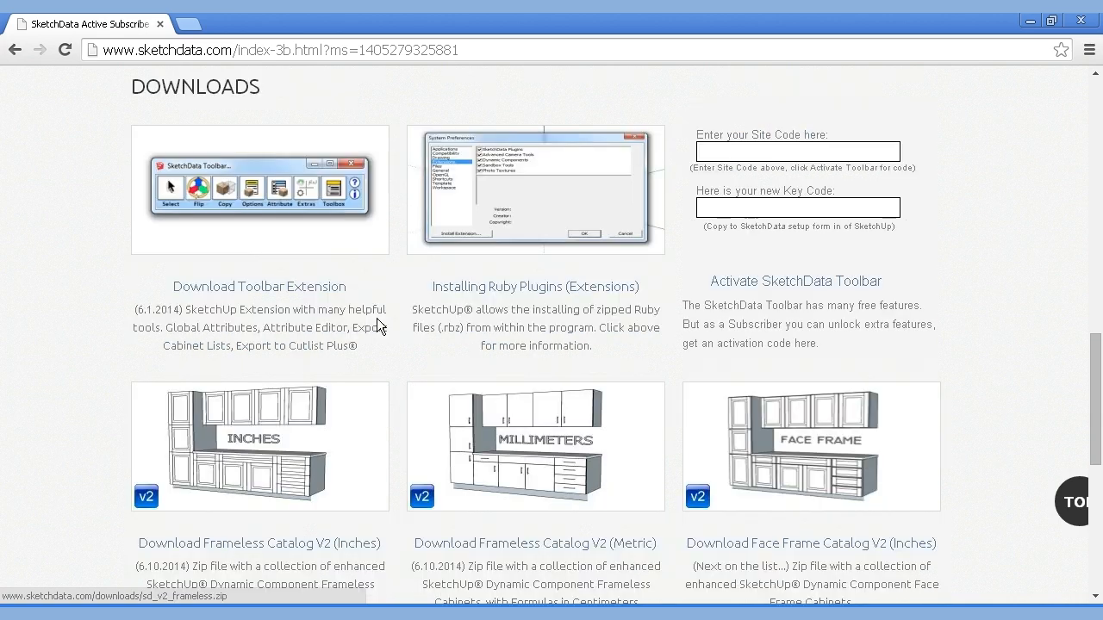
scroll("down", 3)
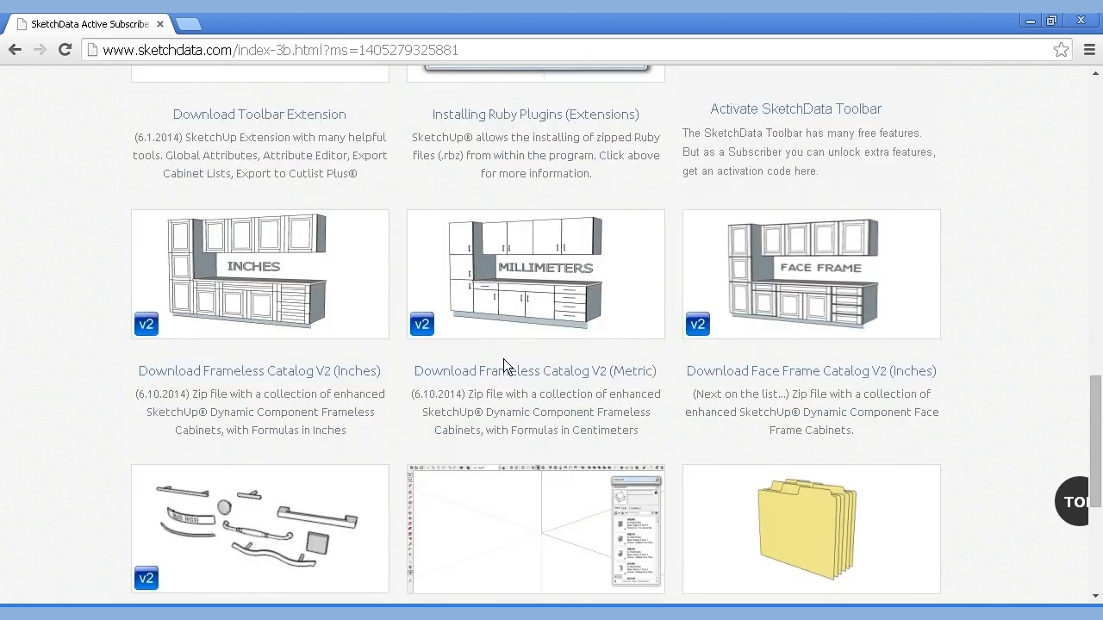
scroll("down", 3)
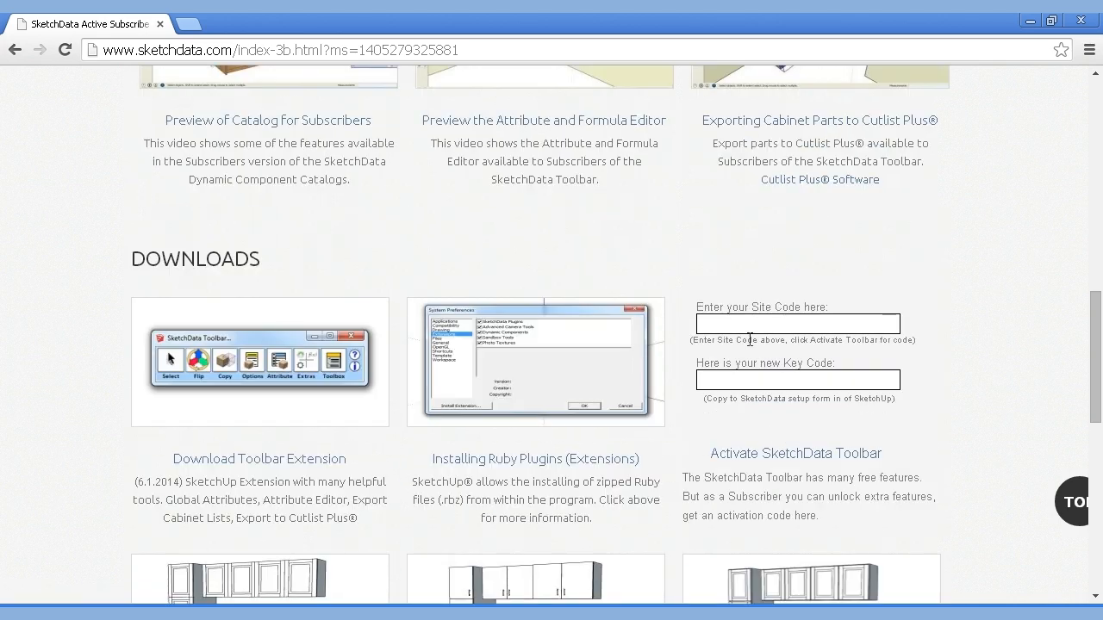
right_click(797, 324)
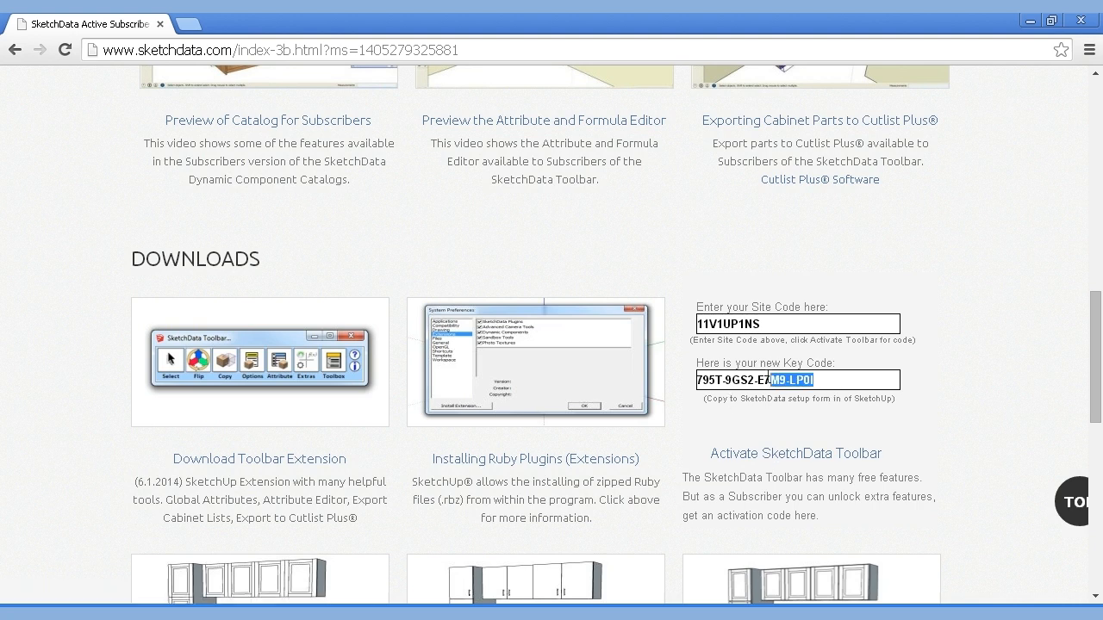
right_click(793, 380)
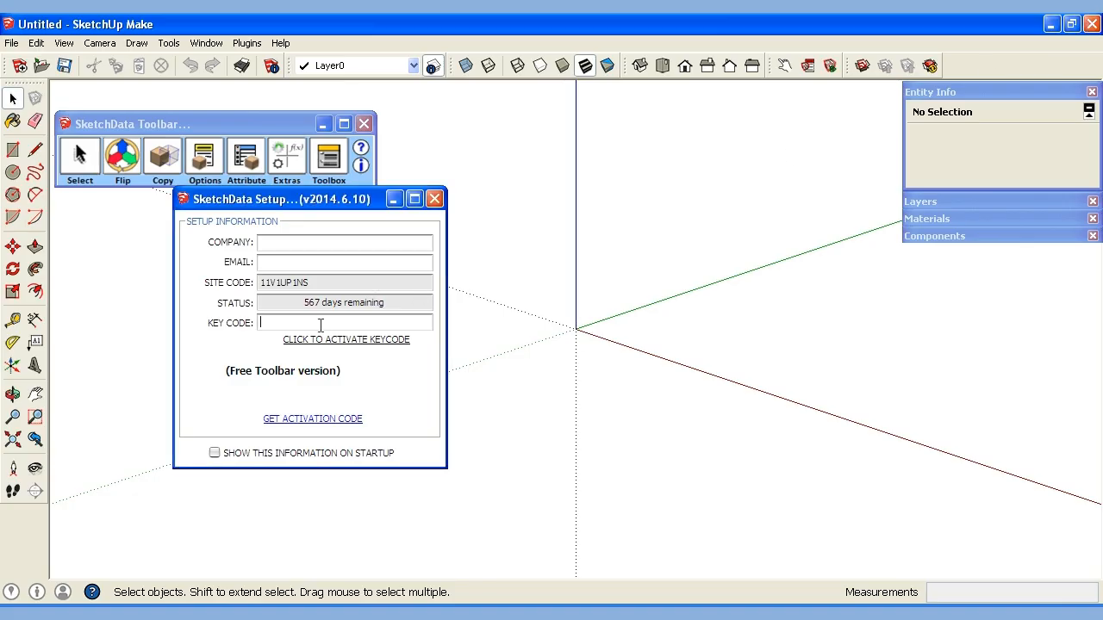
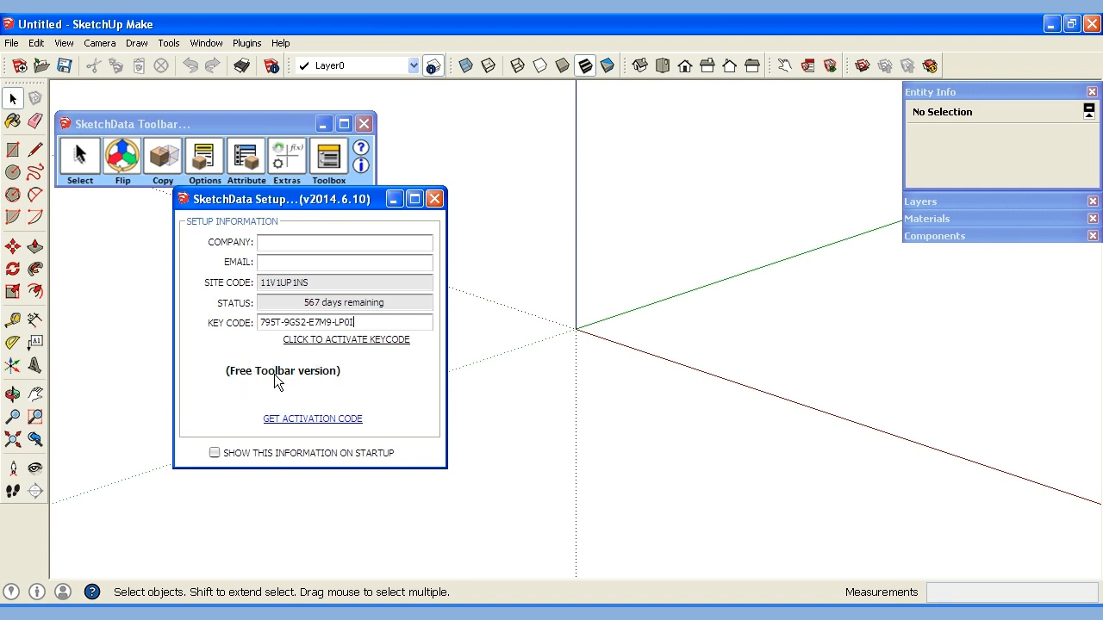
mouse_move(326, 346)
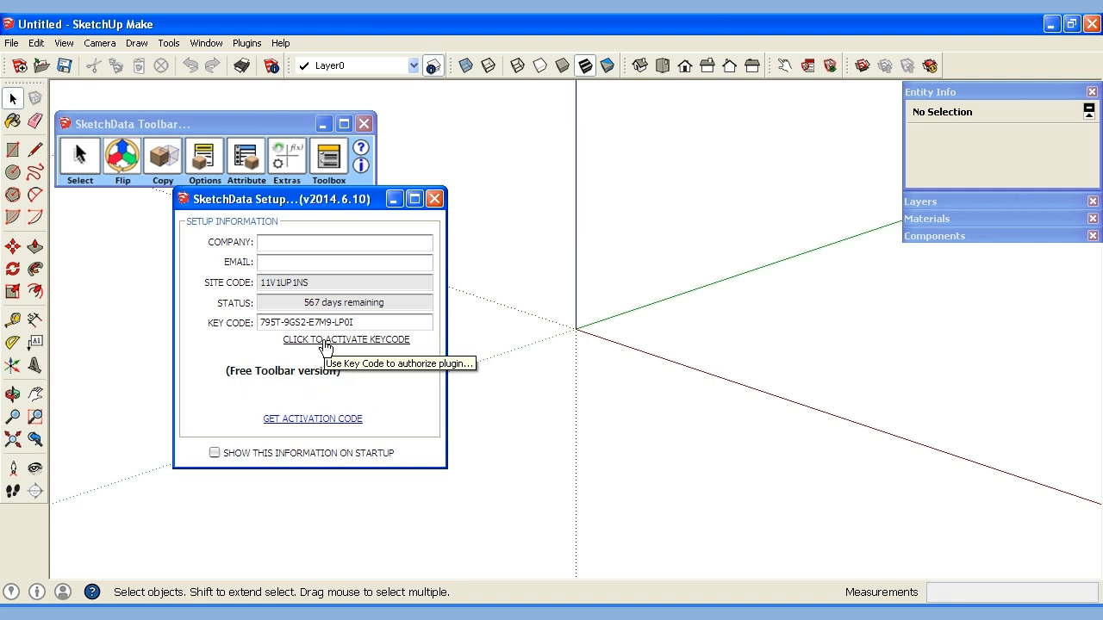
left_click(345, 339)
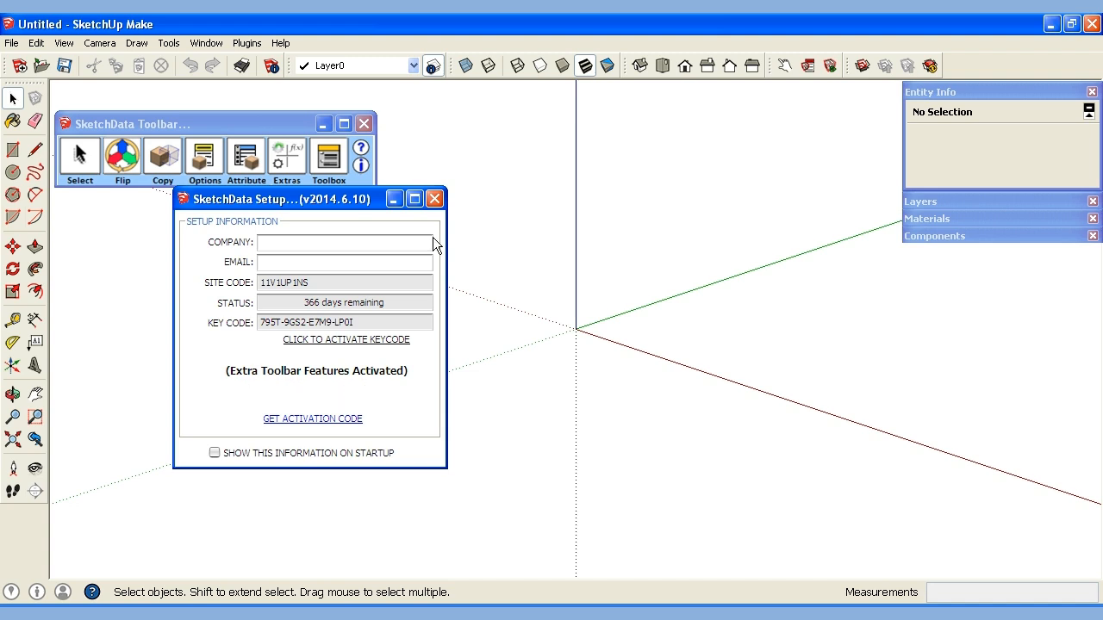
left_click(435, 198)
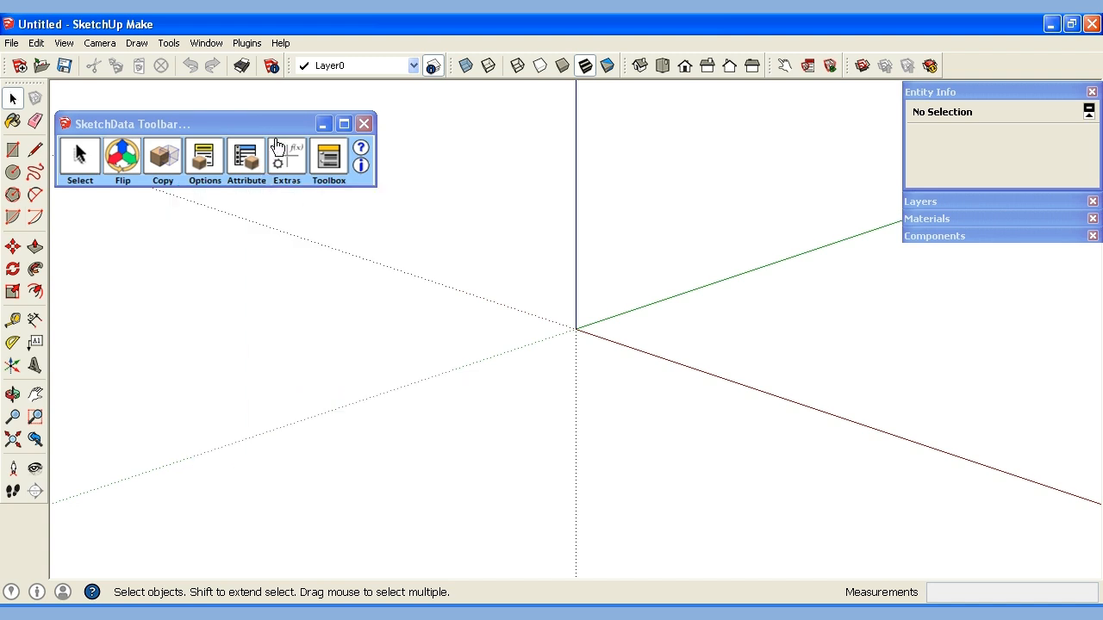
left_click(246, 156)
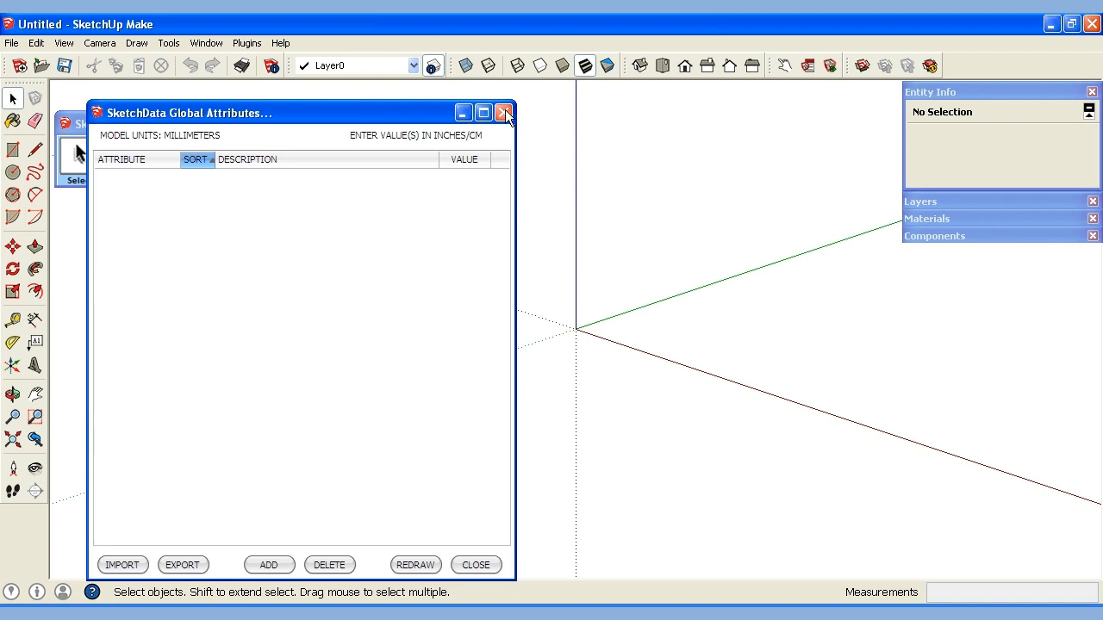
left_click(504, 113)
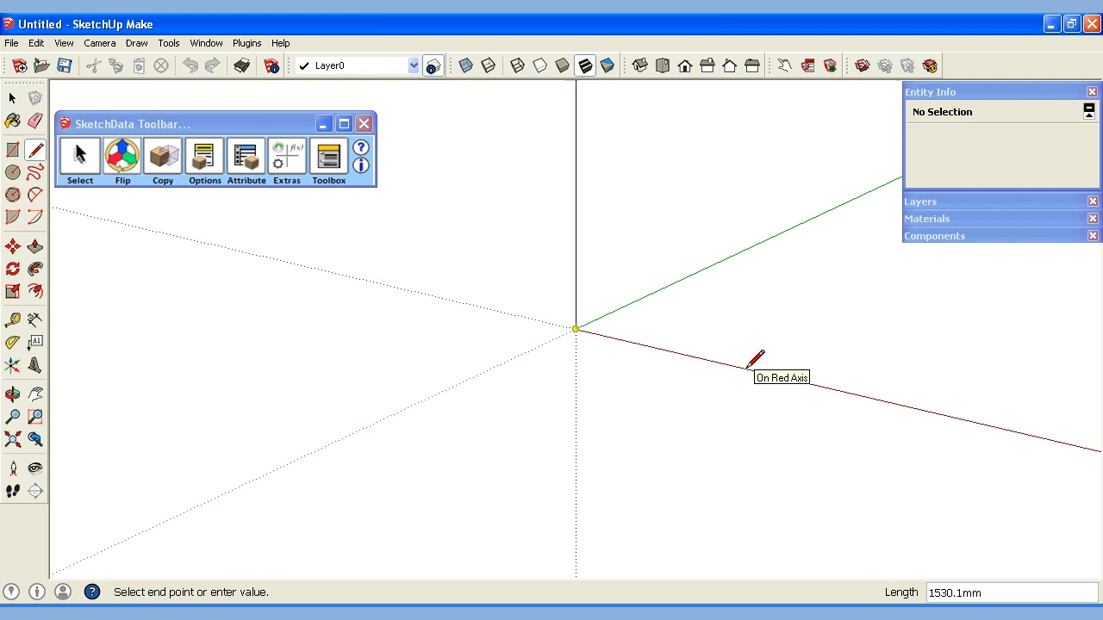
Draw a 3000 strip along the red axis and push it up 3000 into a wall.
type("3000")
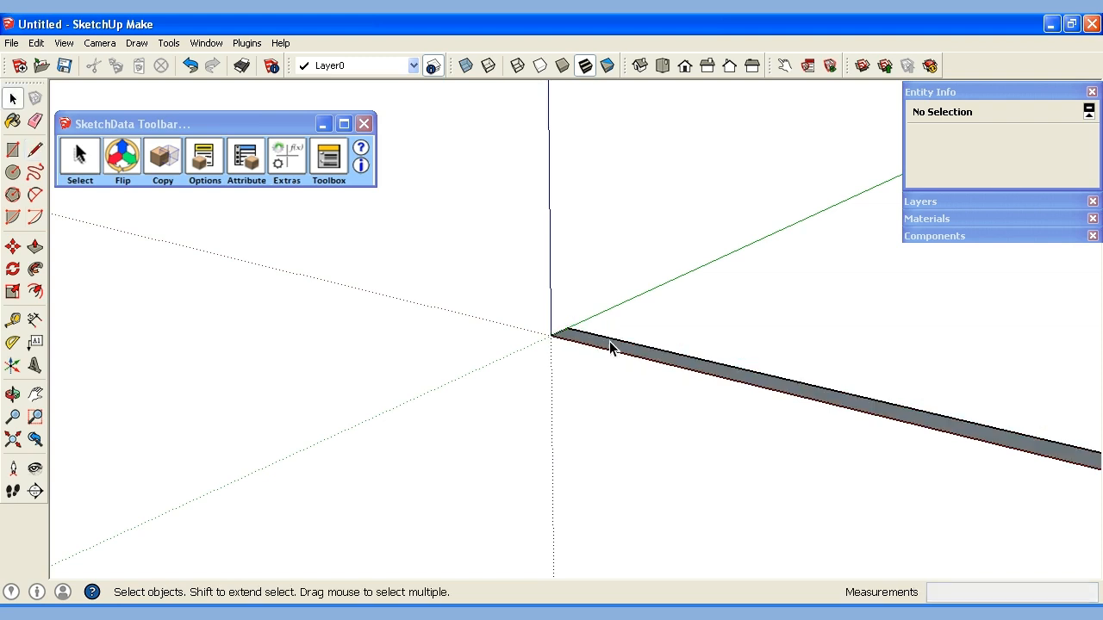
right_click(612, 345)
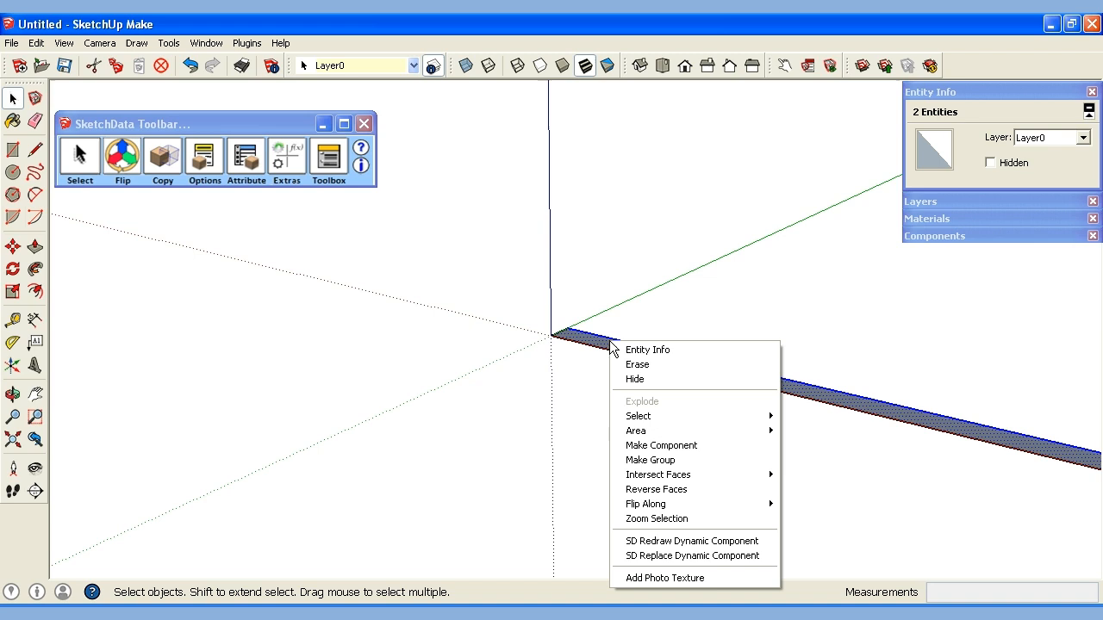
left_click(649, 459)
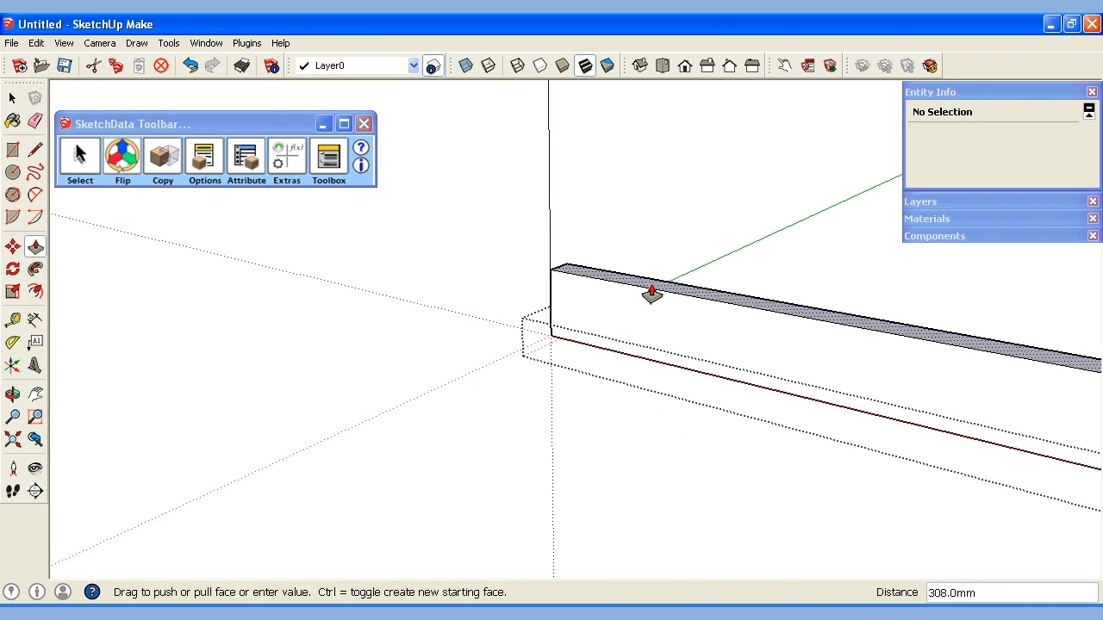
type("3000")
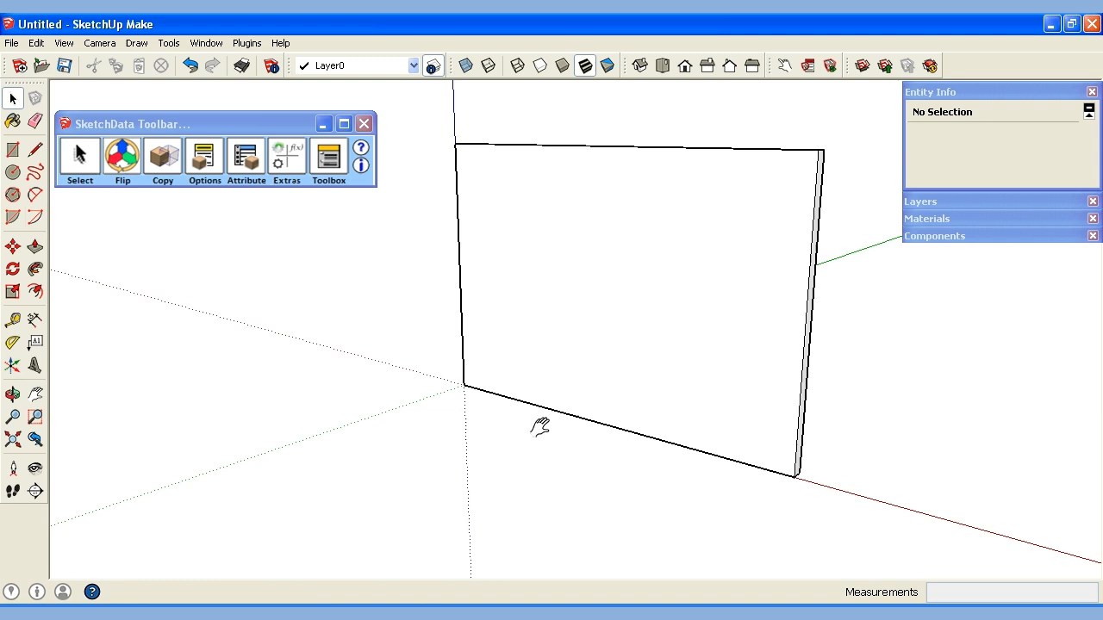
mouse_move(286, 156)
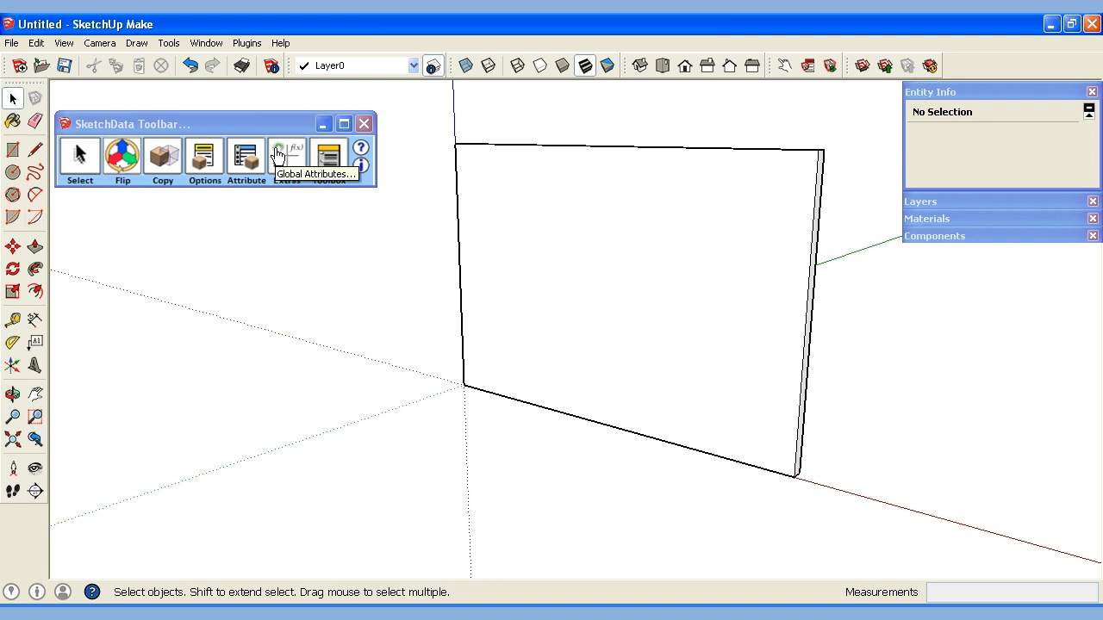
Import SketchData global attributes from sd_globals_attributes_CM.csv.
left_click(287, 160)
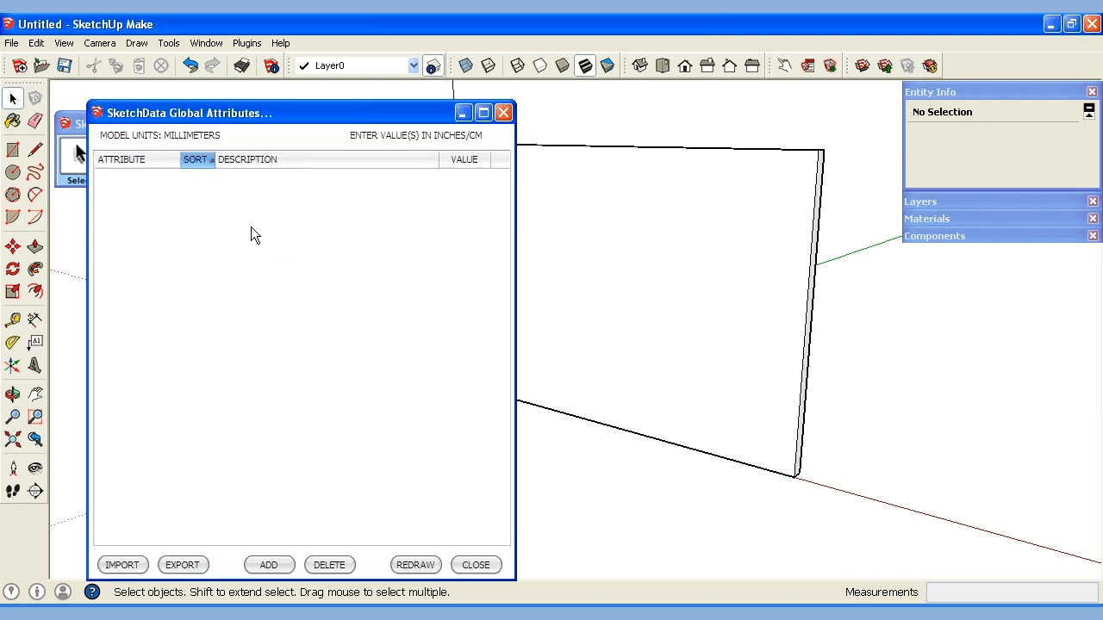
mouse_move(344, 268)
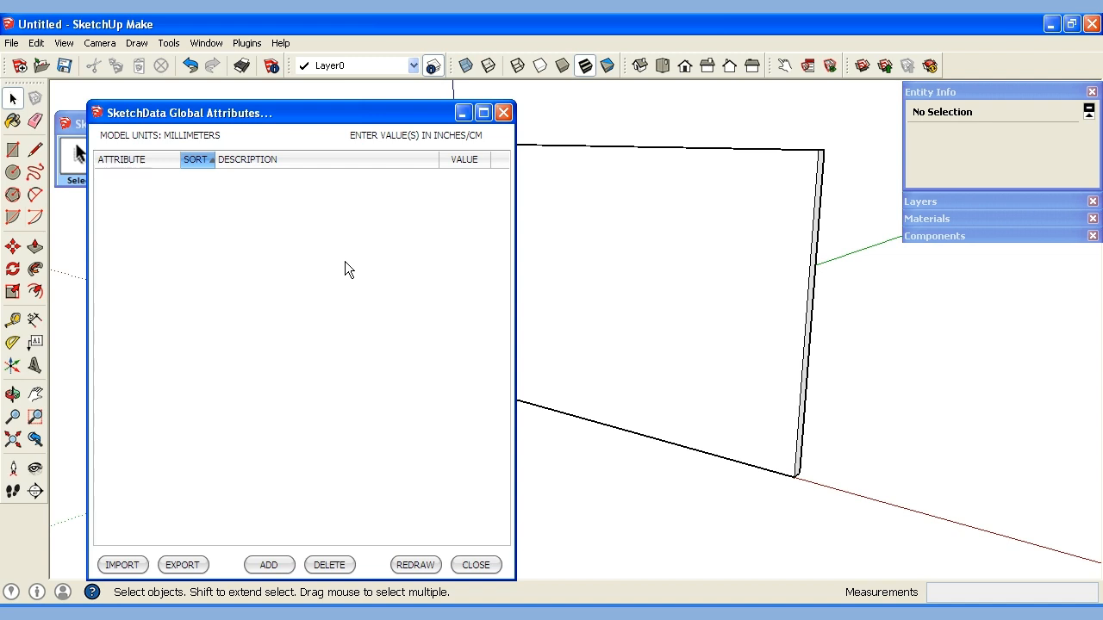
mouse_move(123, 565)
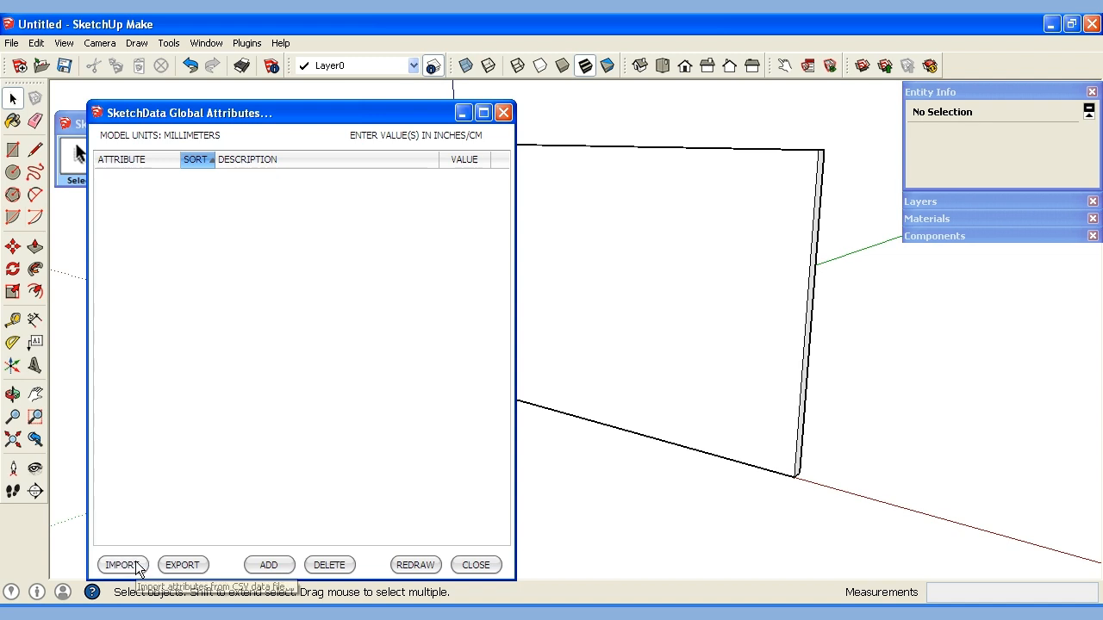
mouse_move(122, 564)
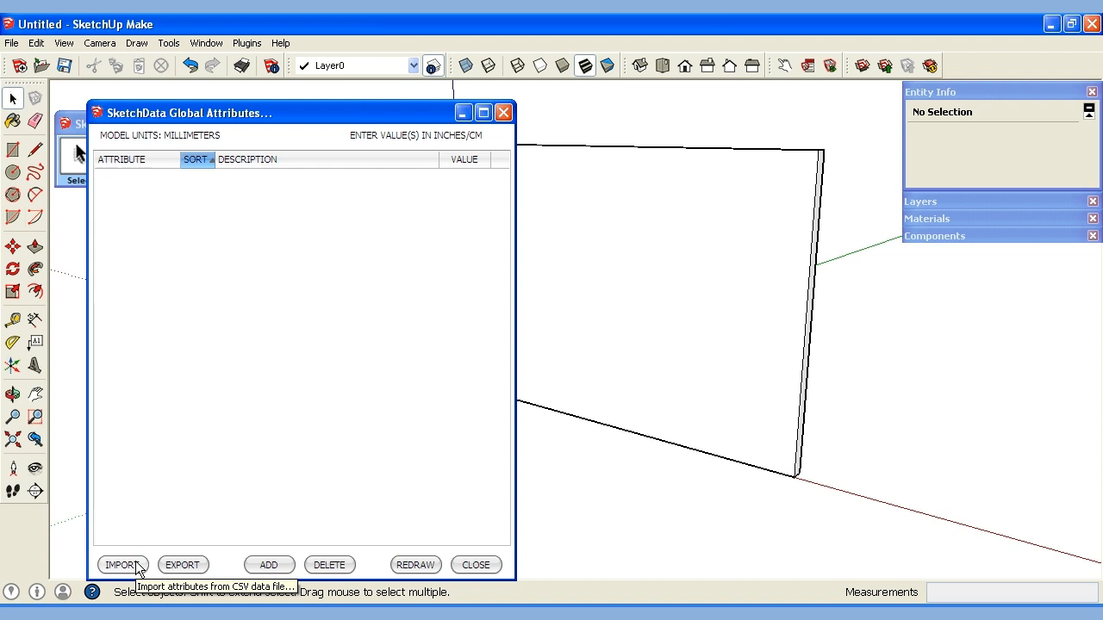
mouse_move(123, 565)
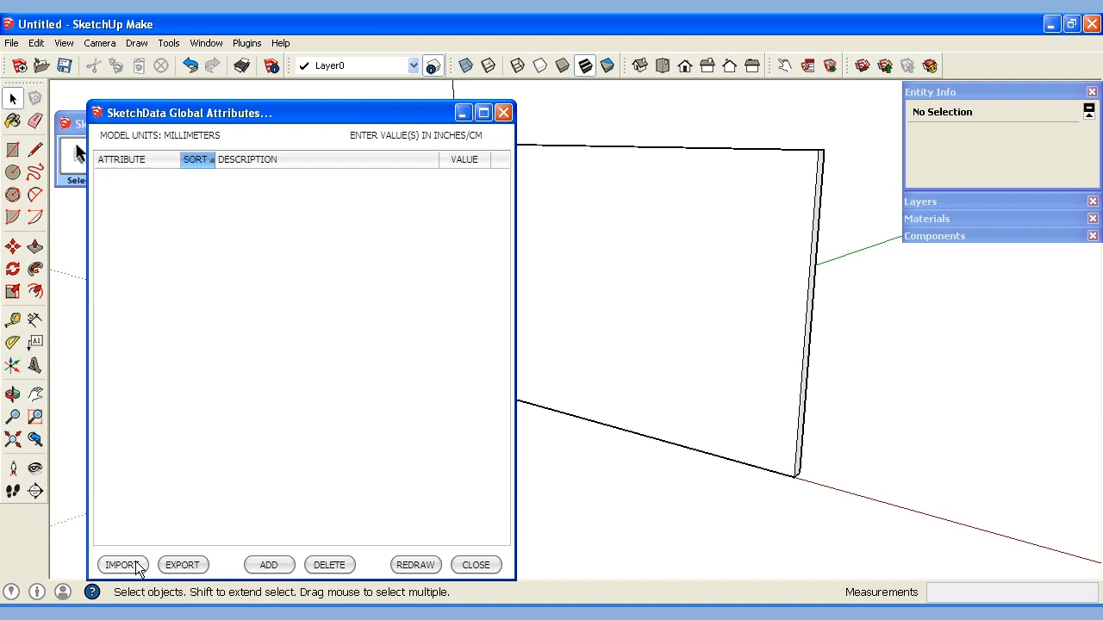
left_click(122, 565)
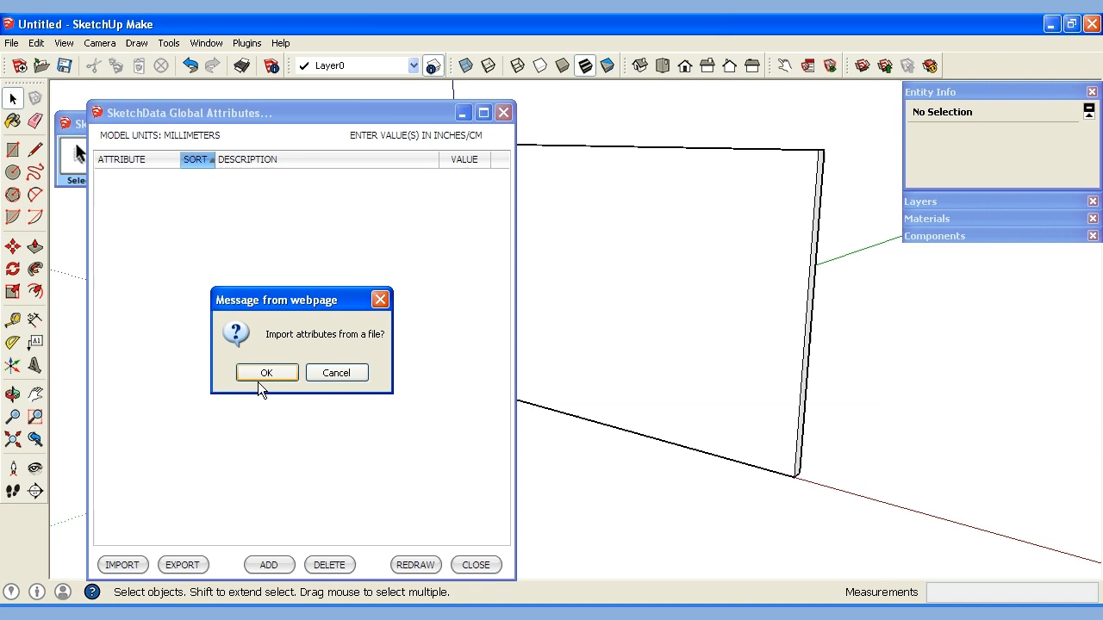
left_click(266, 372)
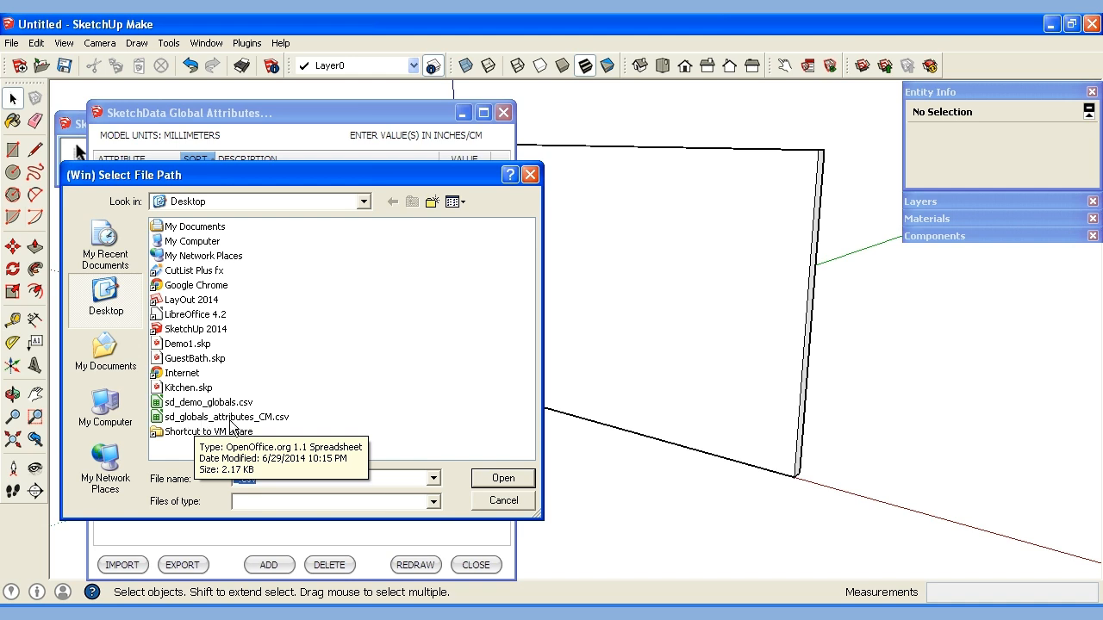
mouse_move(272, 429)
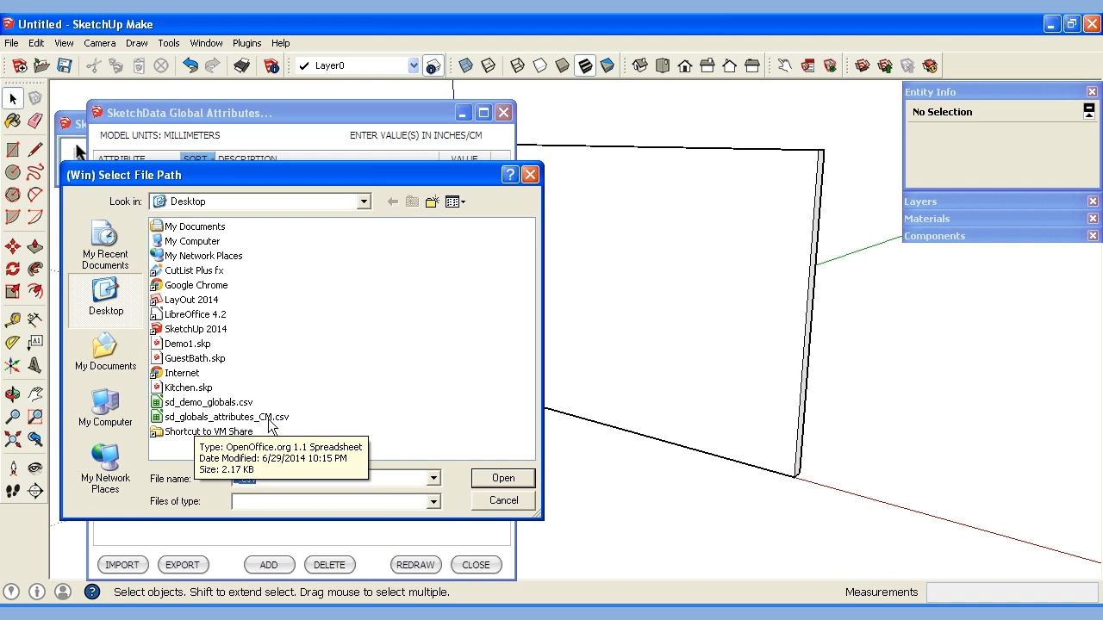
left_click(502, 501)
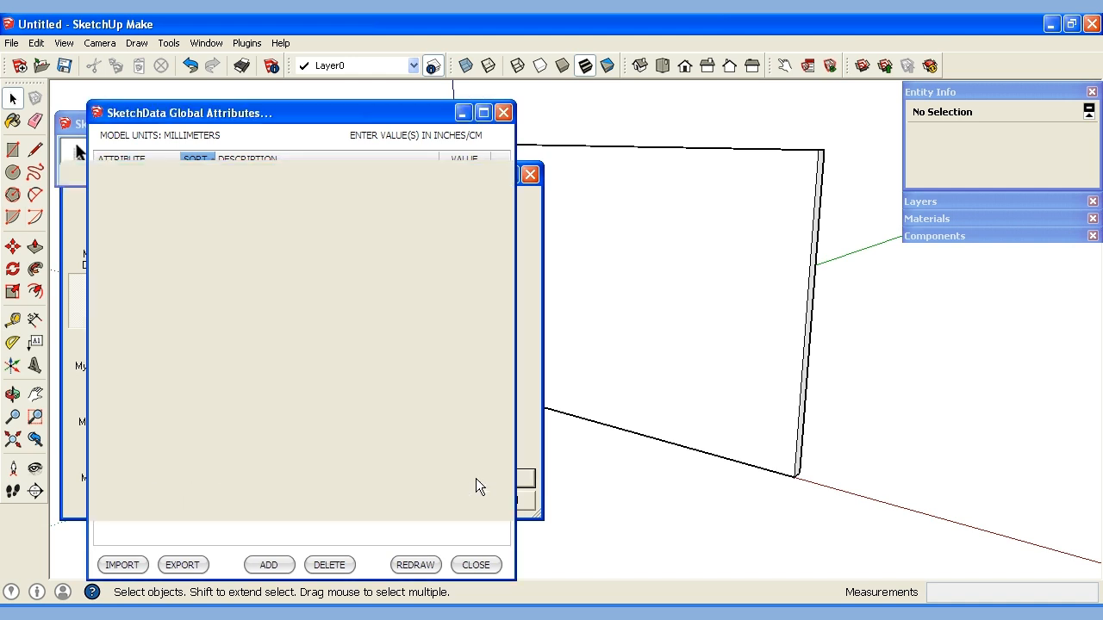
Finish the import, set drawer front type 4, door front type 3, toe base height 13, then close.
left_click(122, 565)
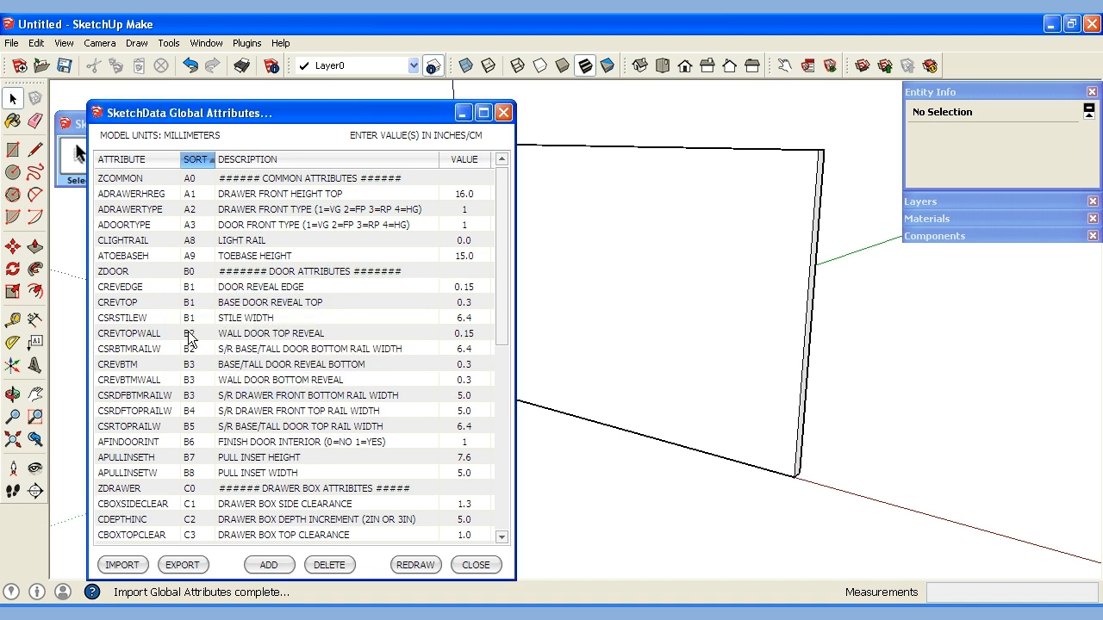
mouse_move(405, 218)
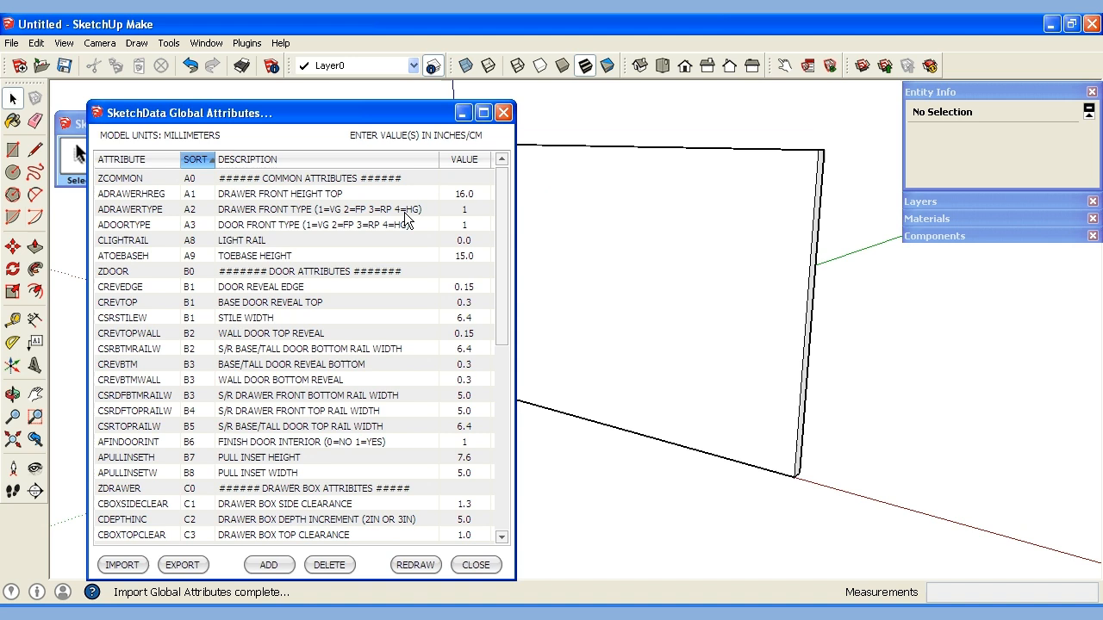
mouse_move(213, 222)
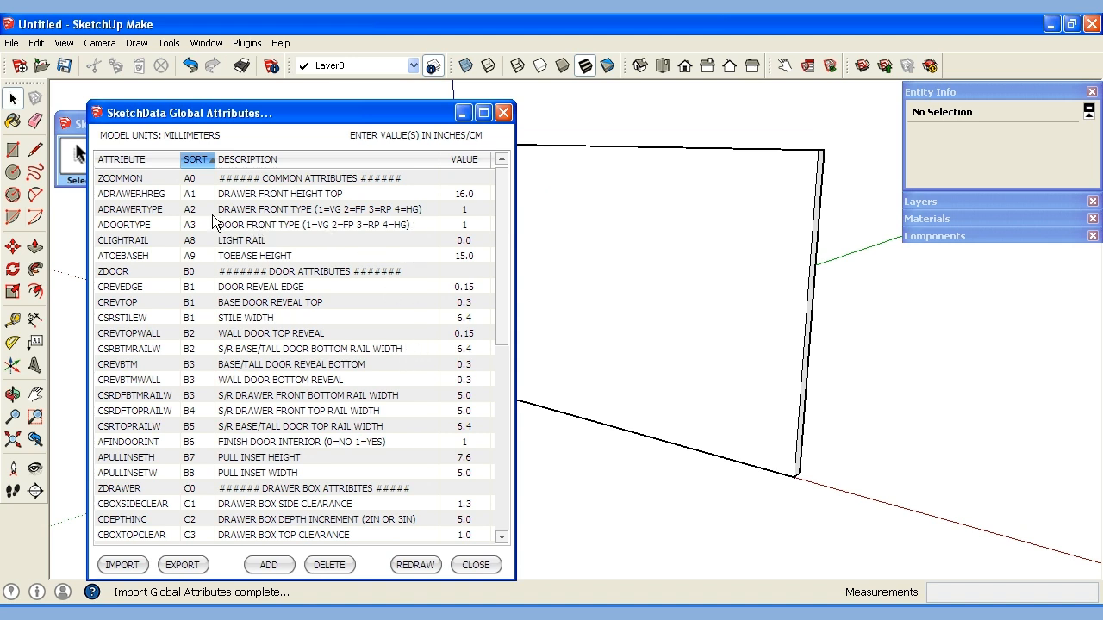
mouse_move(287, 215)
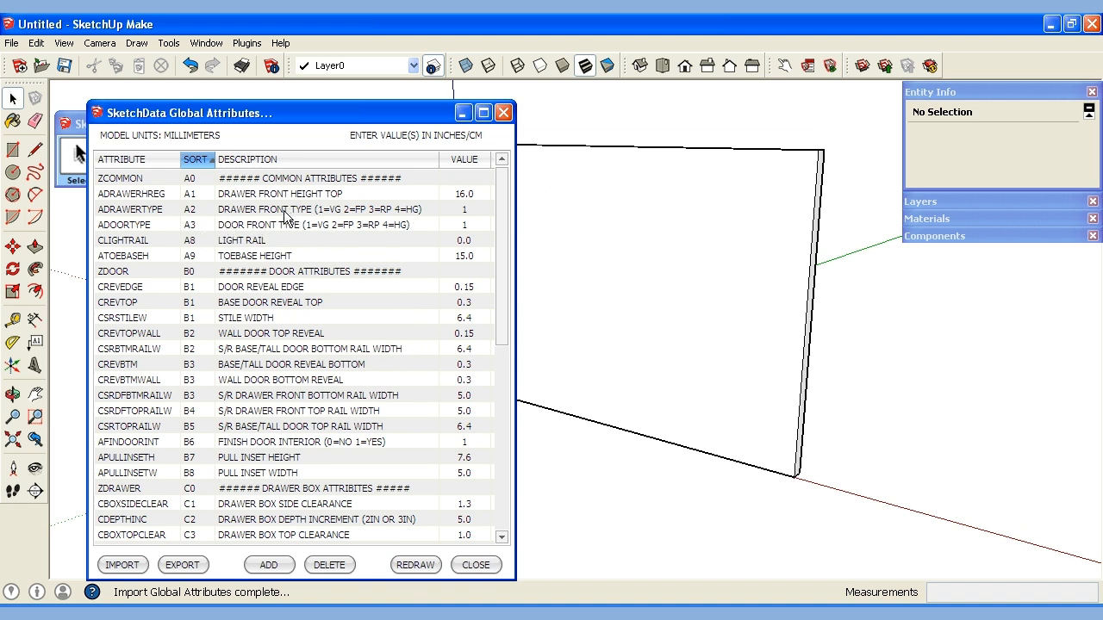
mouse_move(361, 237)
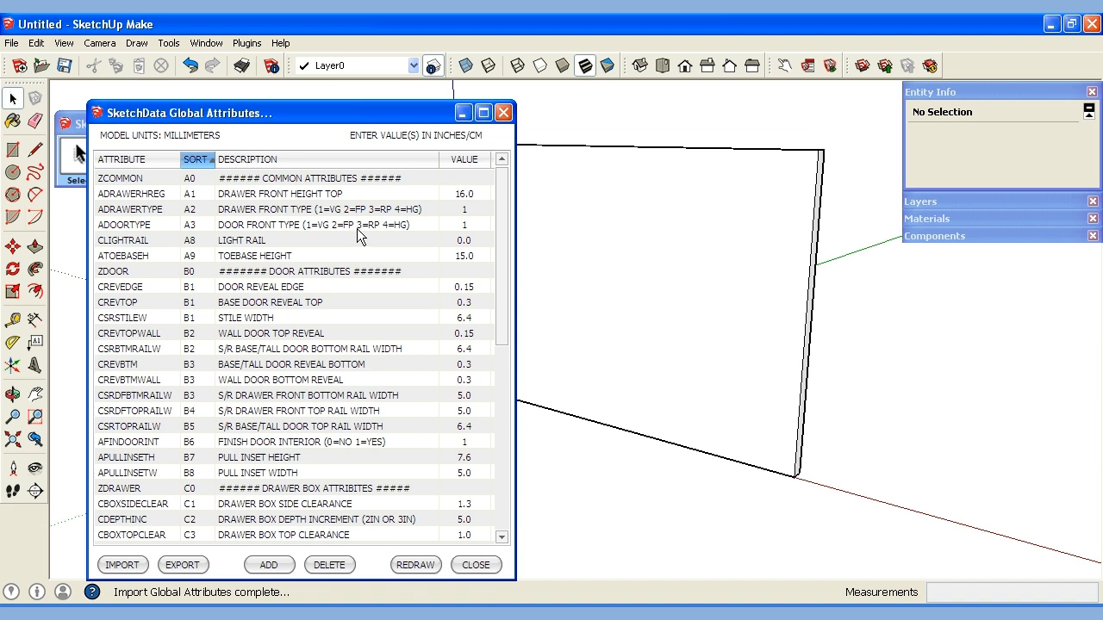
mouse_move(464, 221)
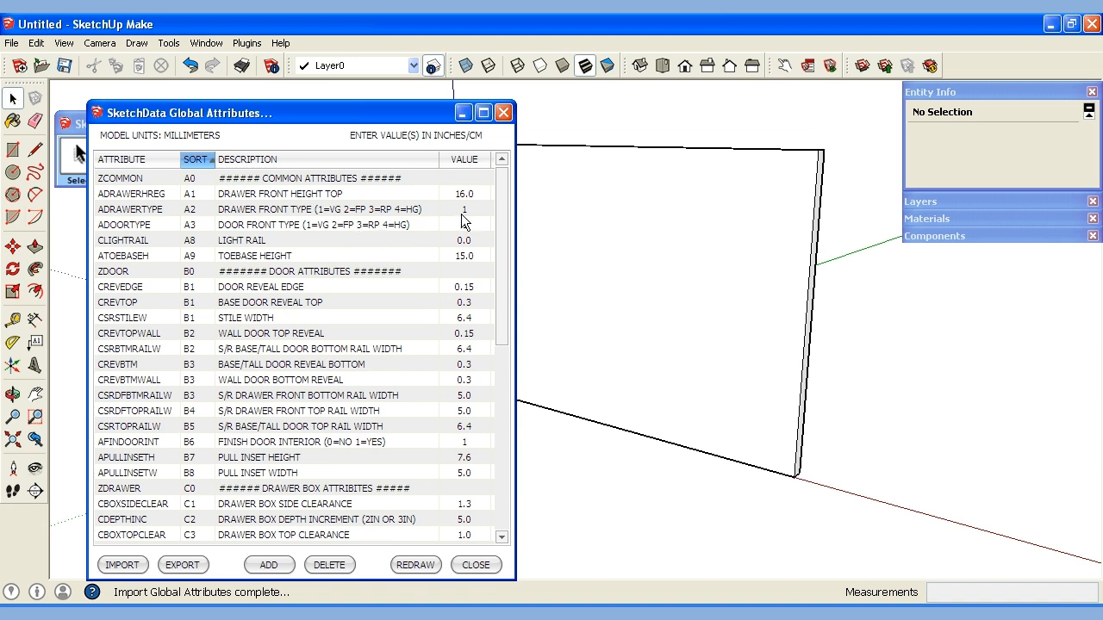
left_click(464, 209)
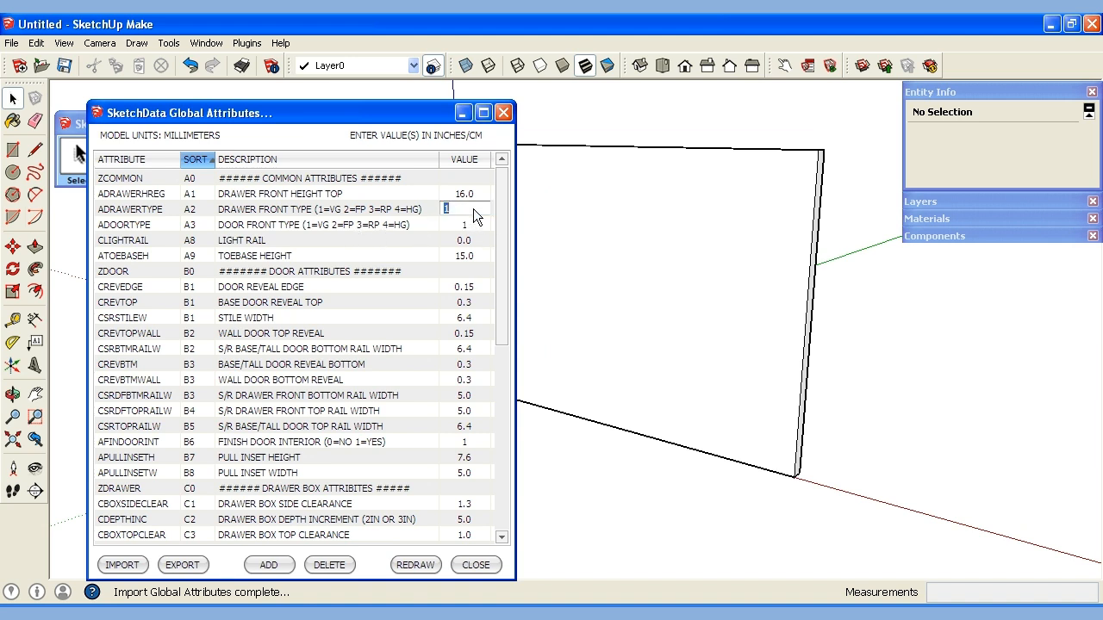
type("4")
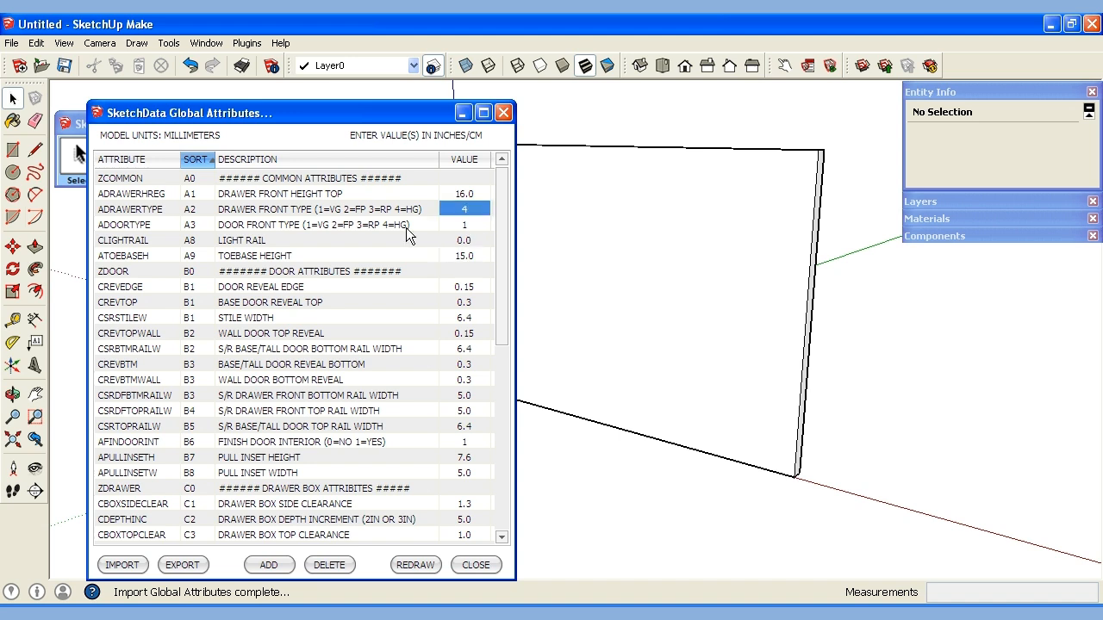
left_click(464, 225)
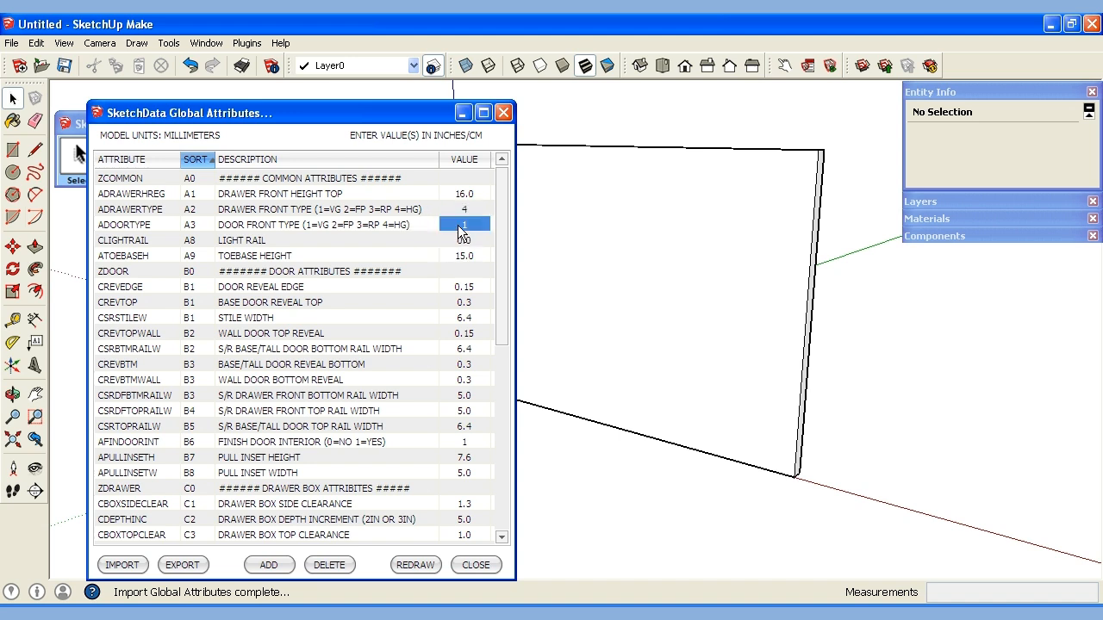
type("3")
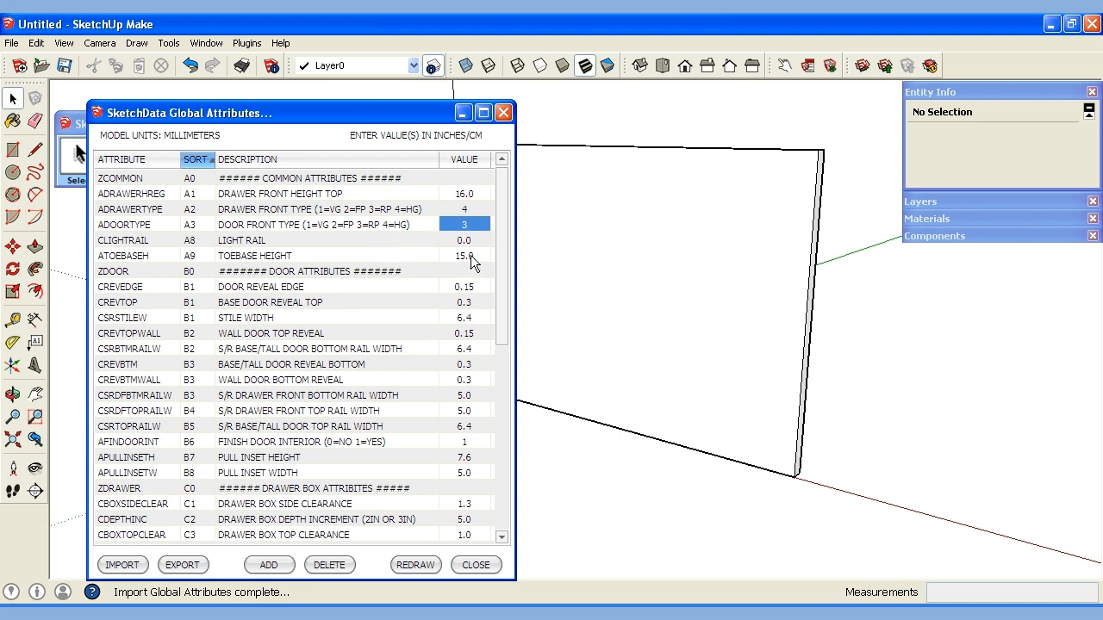
left_click(464, 255)
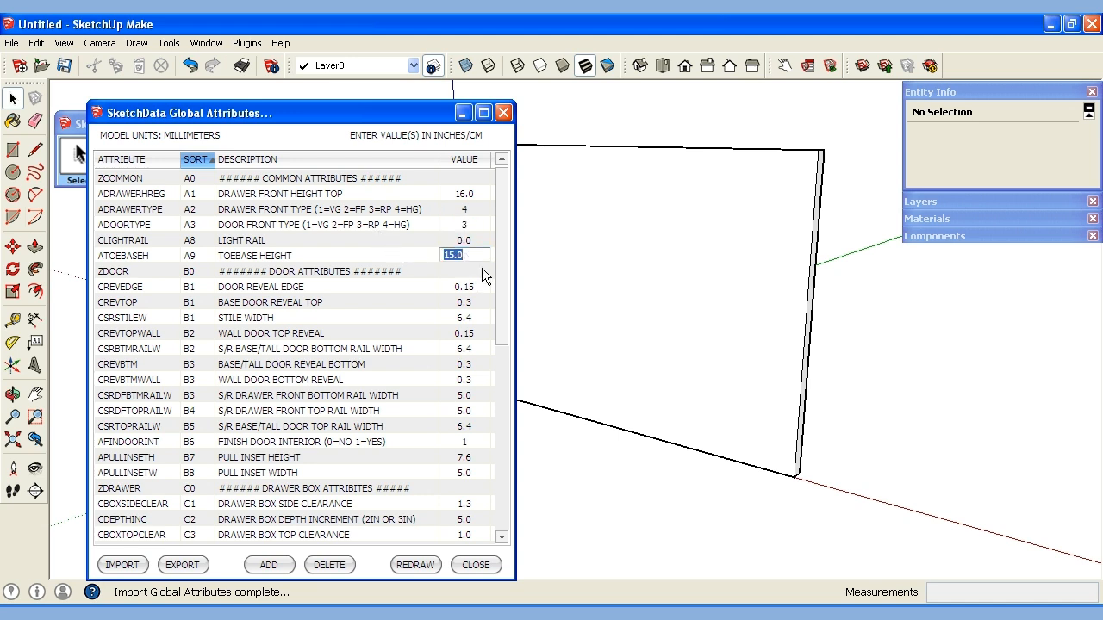
type("13")
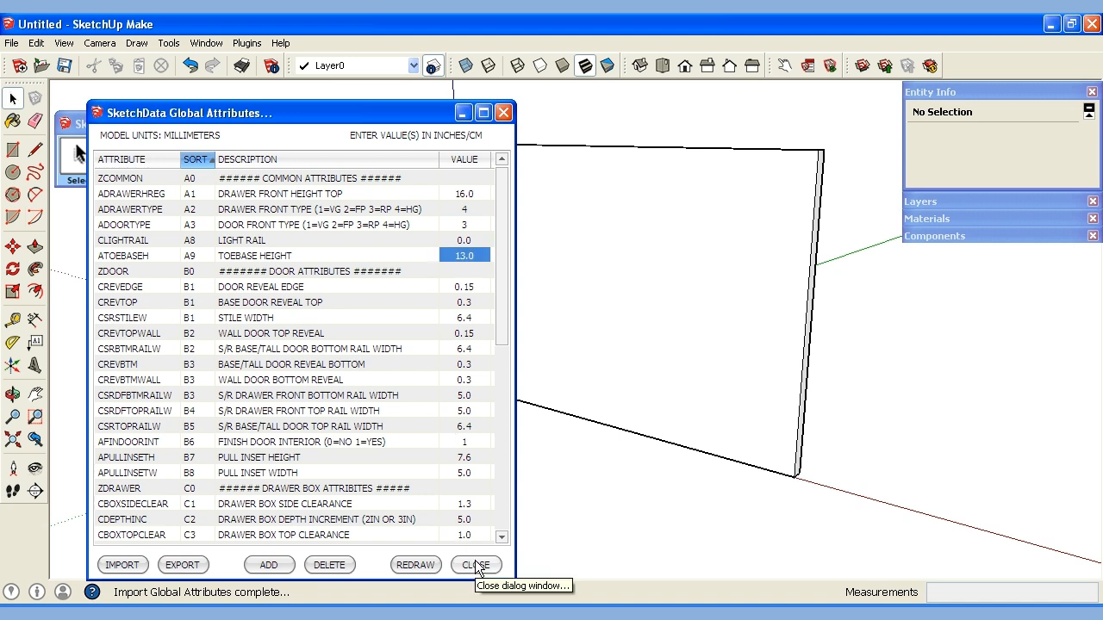
left_click(476, 564)
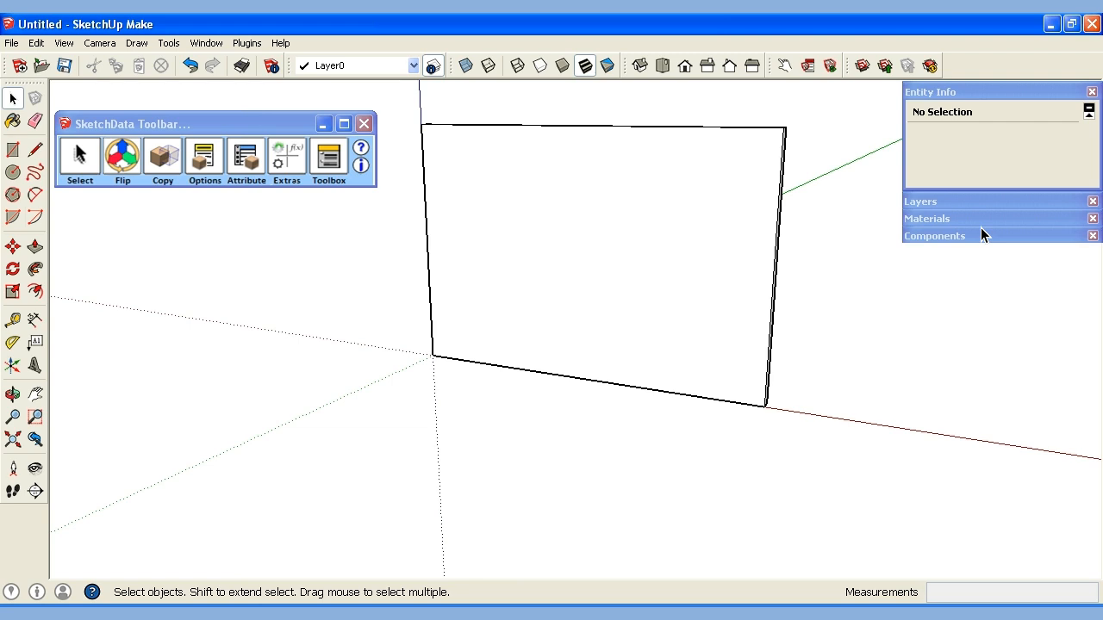
mouse_move(958, 246)
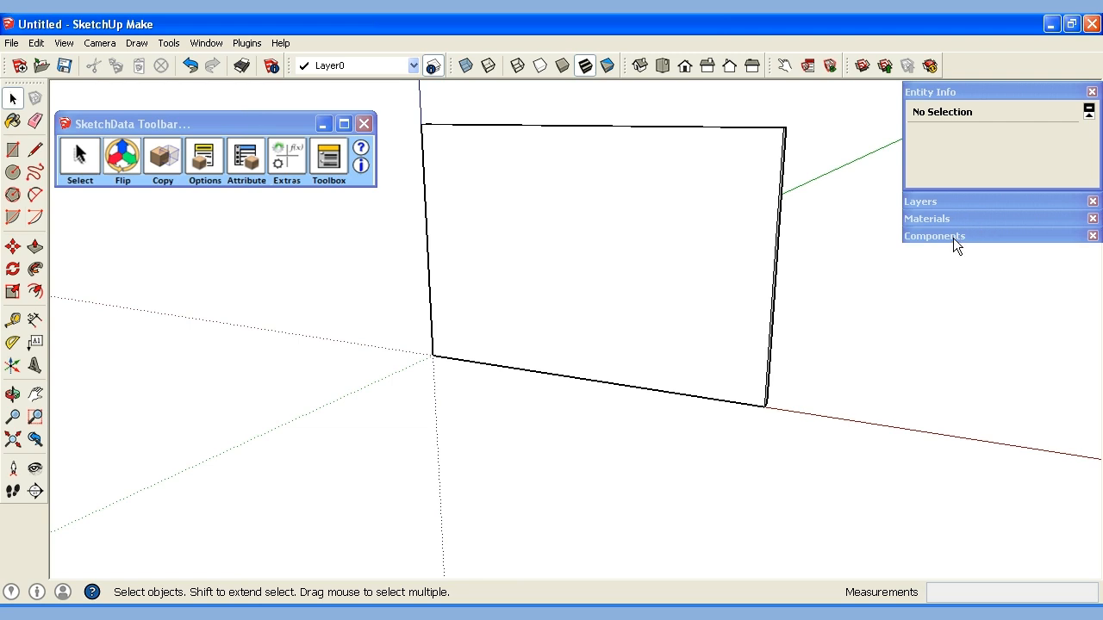
Open the Components library and switch to the Frameless_metric_v2 SketchData collection.
left_click(935, 236)
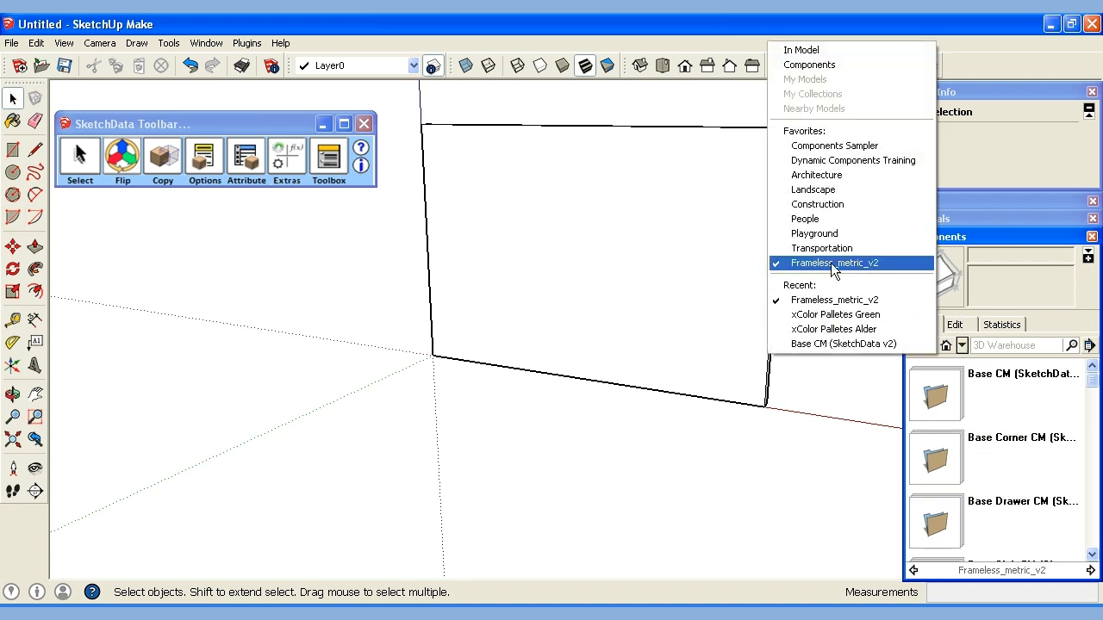
left_click(834, 263)
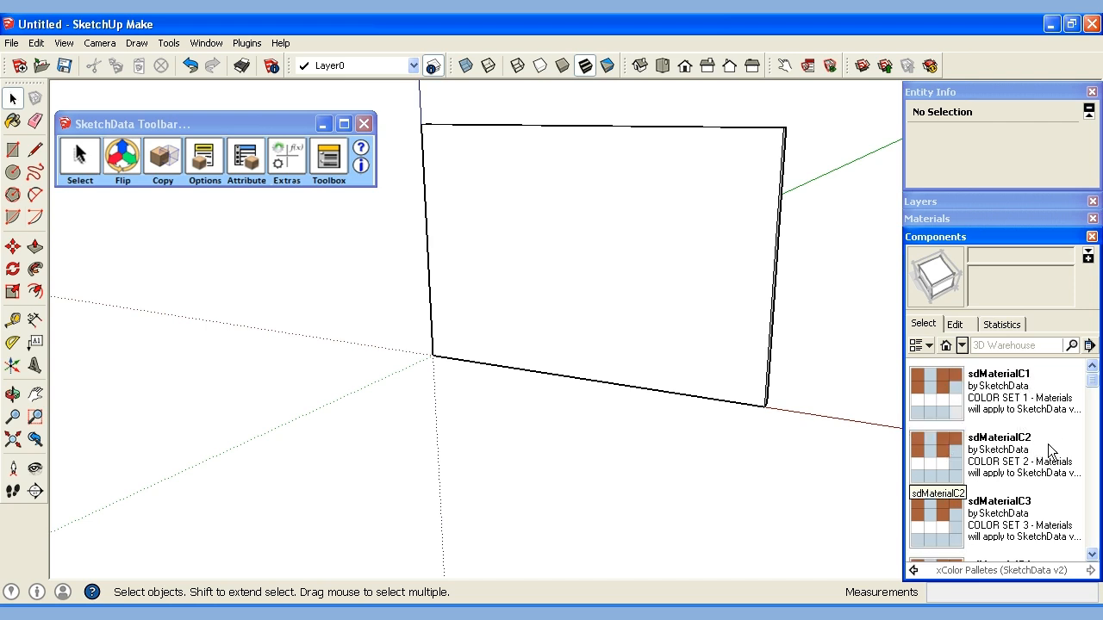
Scroll the components list toward the xColor Palletes Alder collection.
scroll("down", 3)
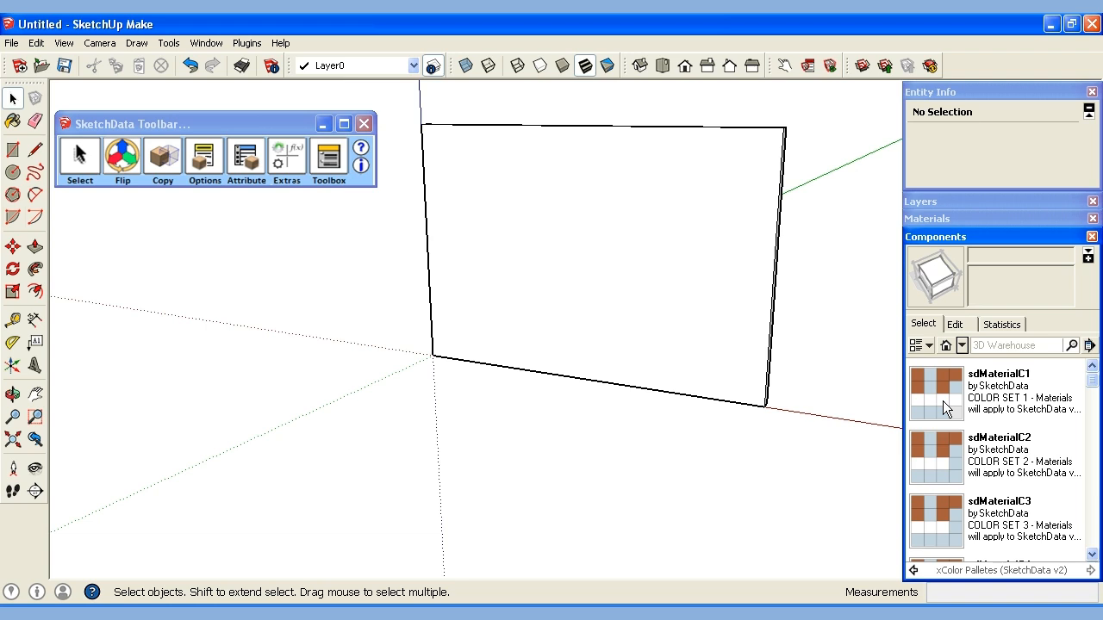
mouse_move(931, 538)
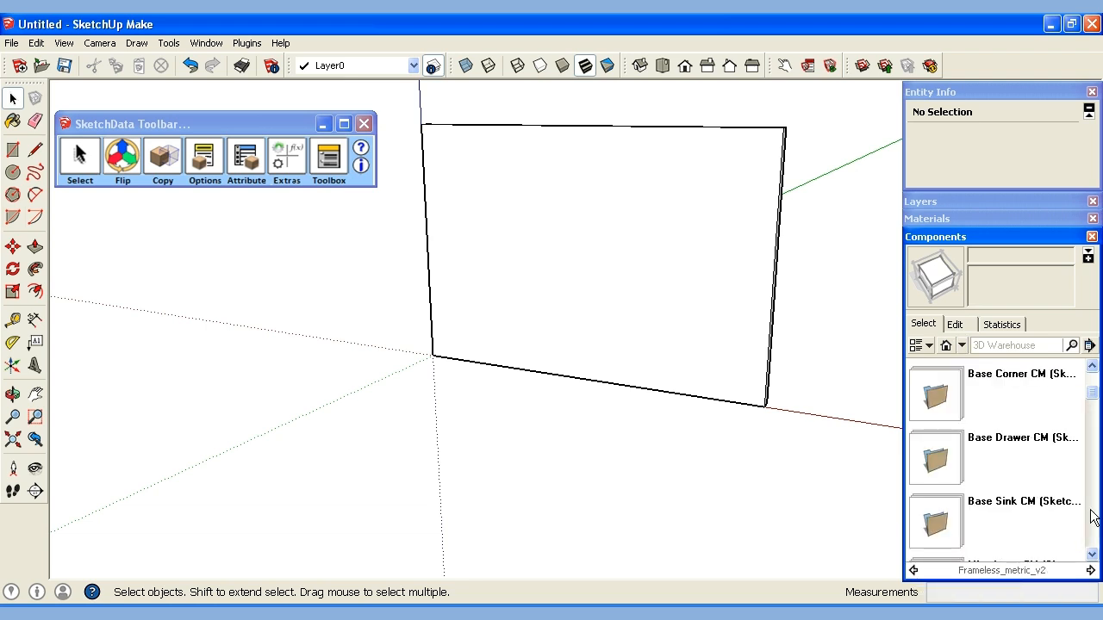
scroll("down", 3)
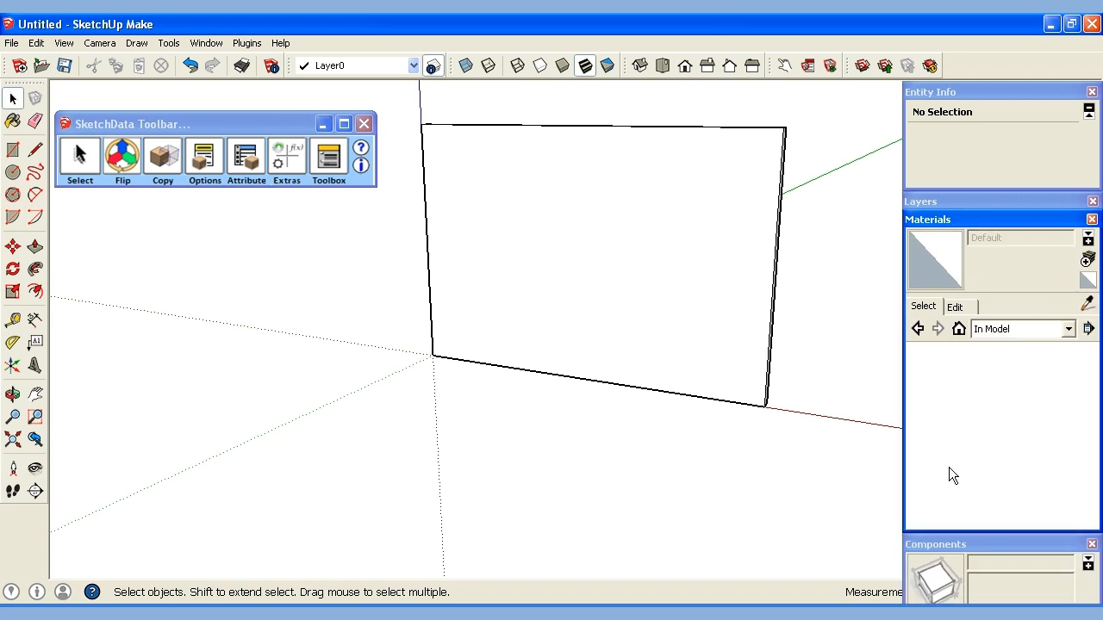
mouse_move(963, 234)
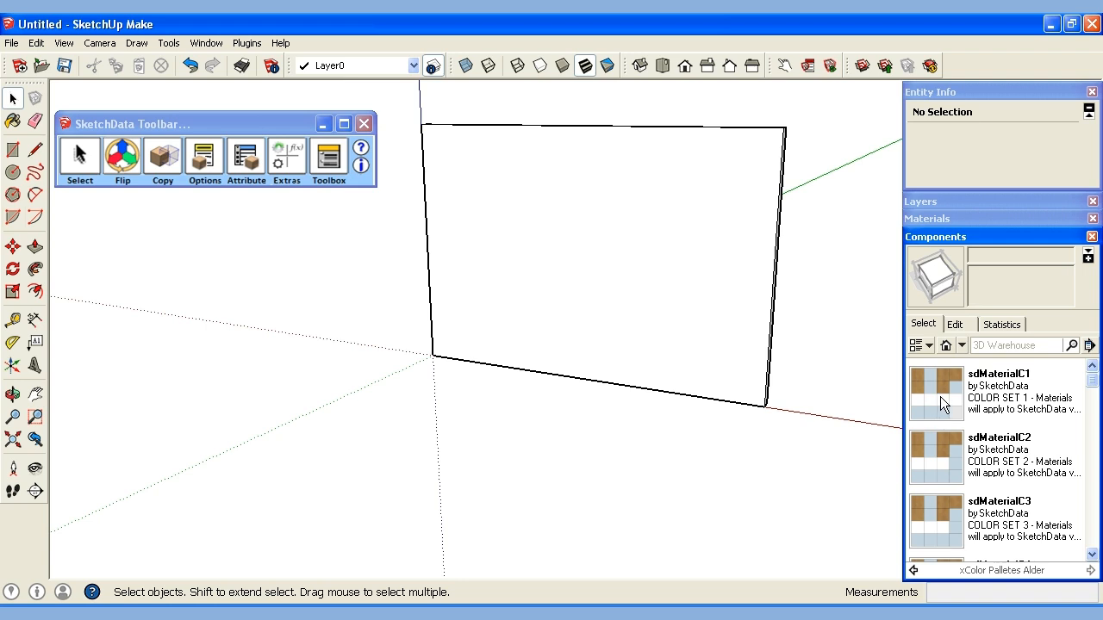
Place the Alder sdMaterialC1 colour set into the model.
left_click(936, 392)
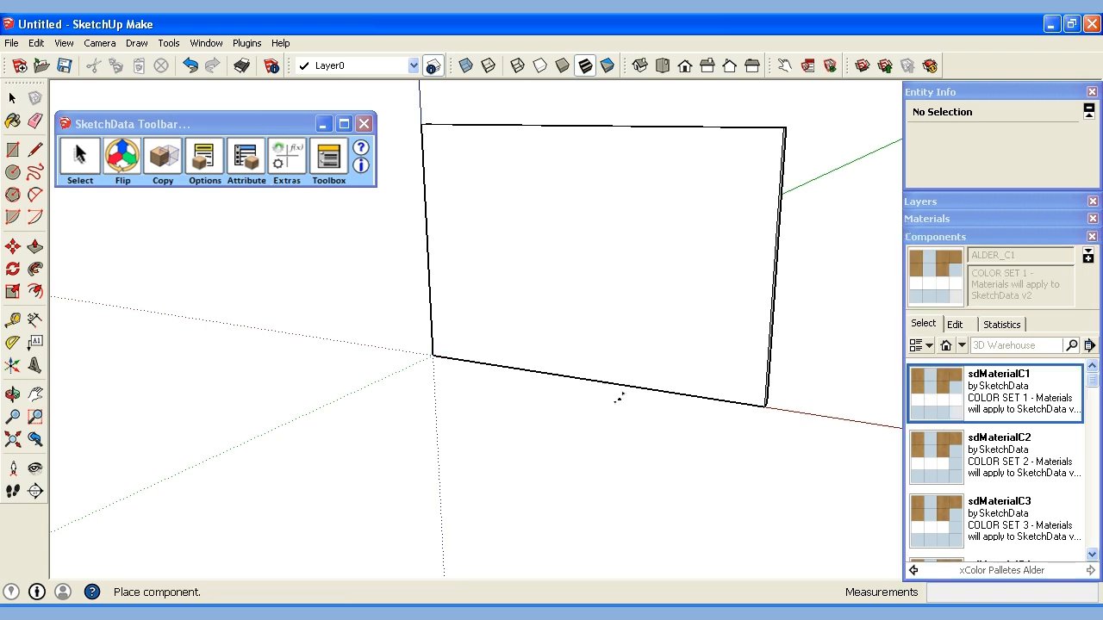
mouse_move(616, 397)
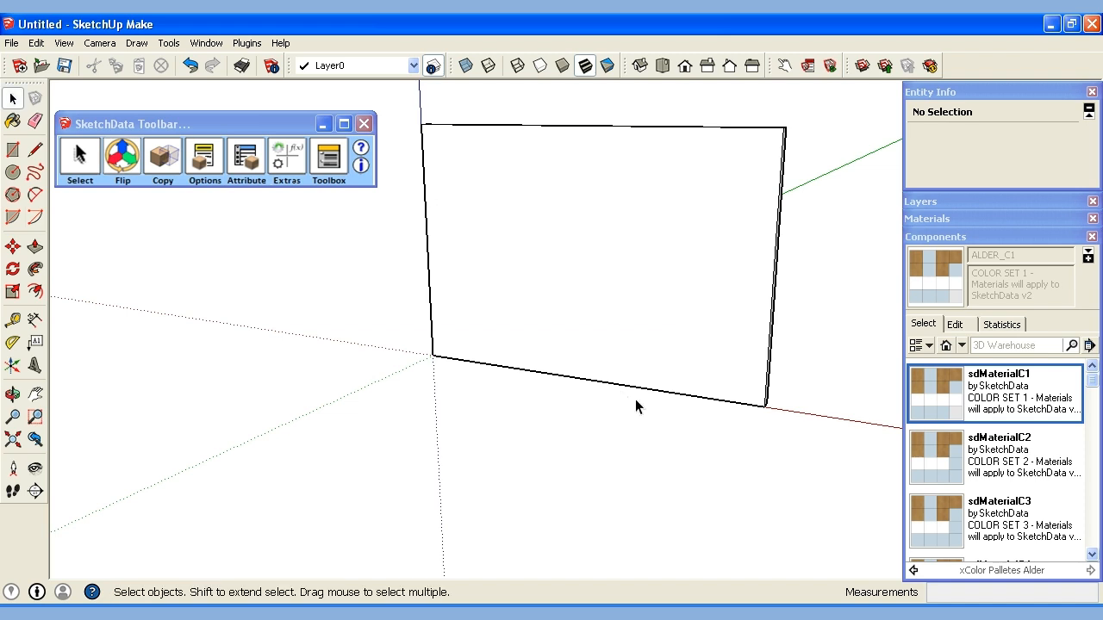
left_click(927, 219)
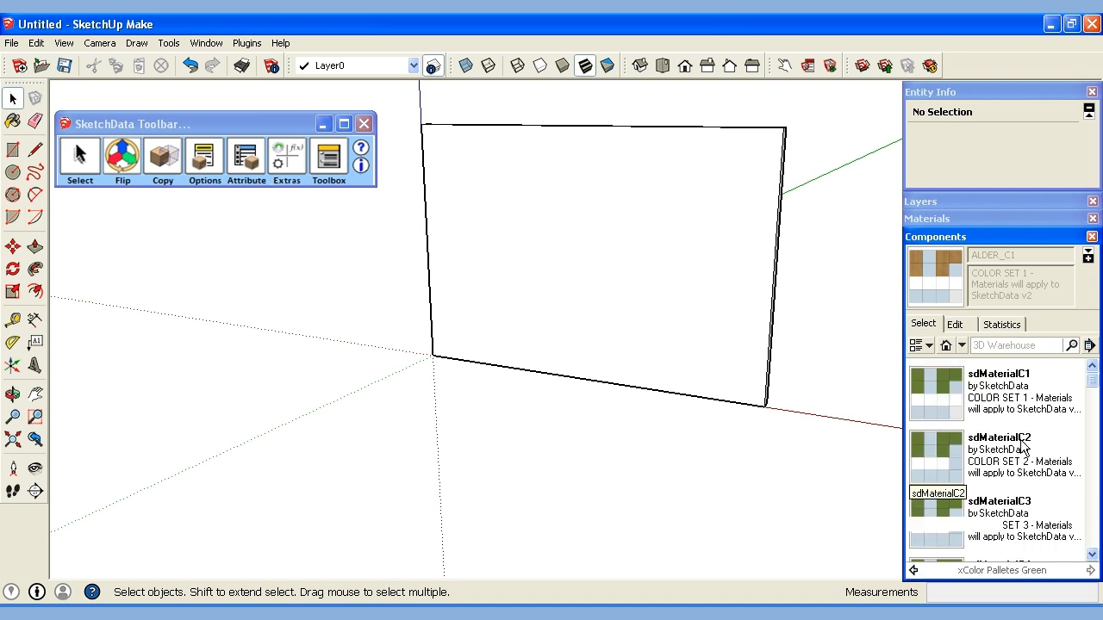
mouse_move(922, 454)
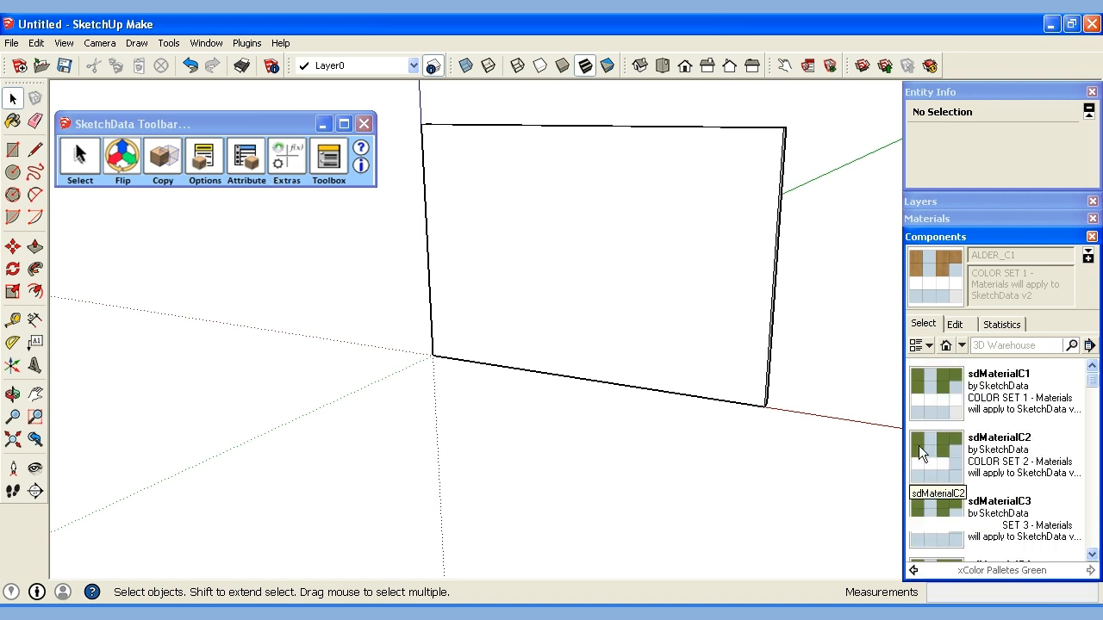
Pick the Green palette's sdMaterialC2 colour set for placement.
left_click(936, 457)
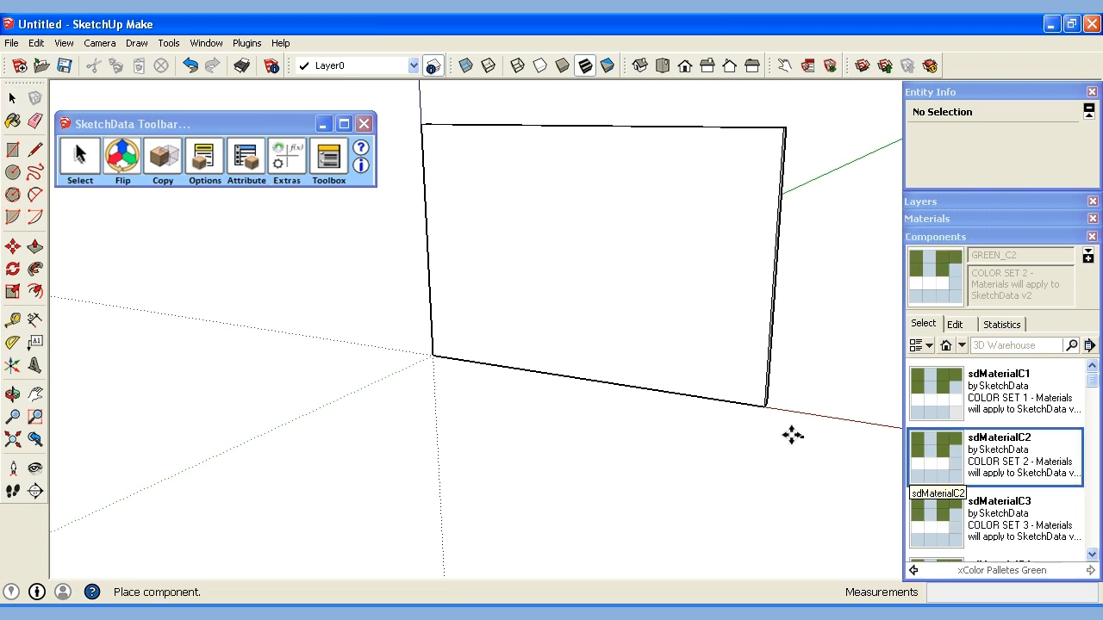
mouse_move(577, 399)
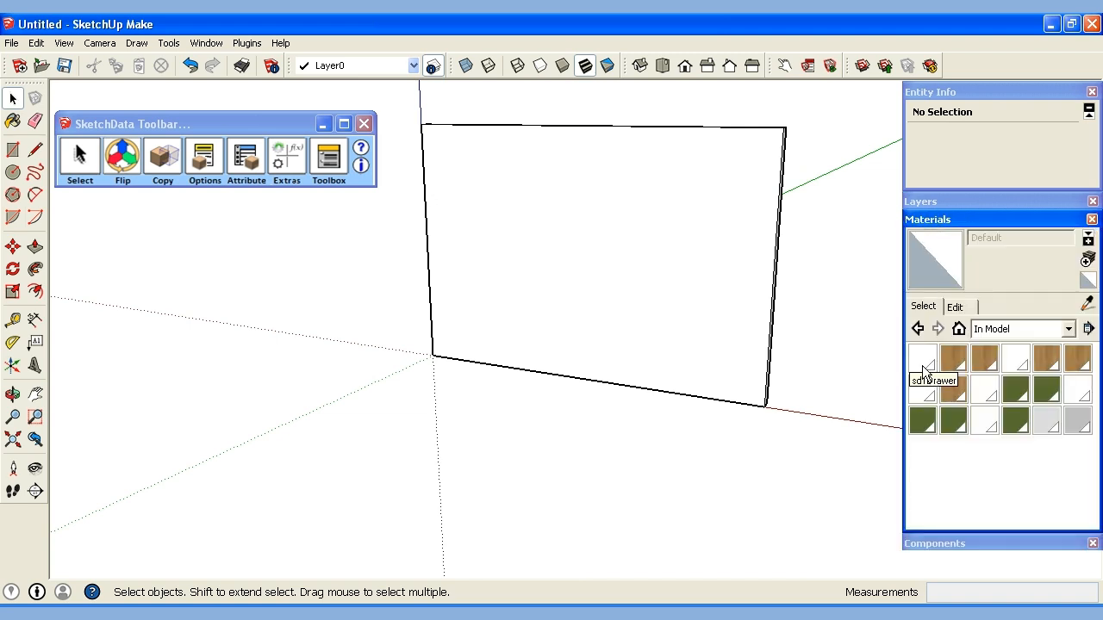
mouse_move(1073, 422)
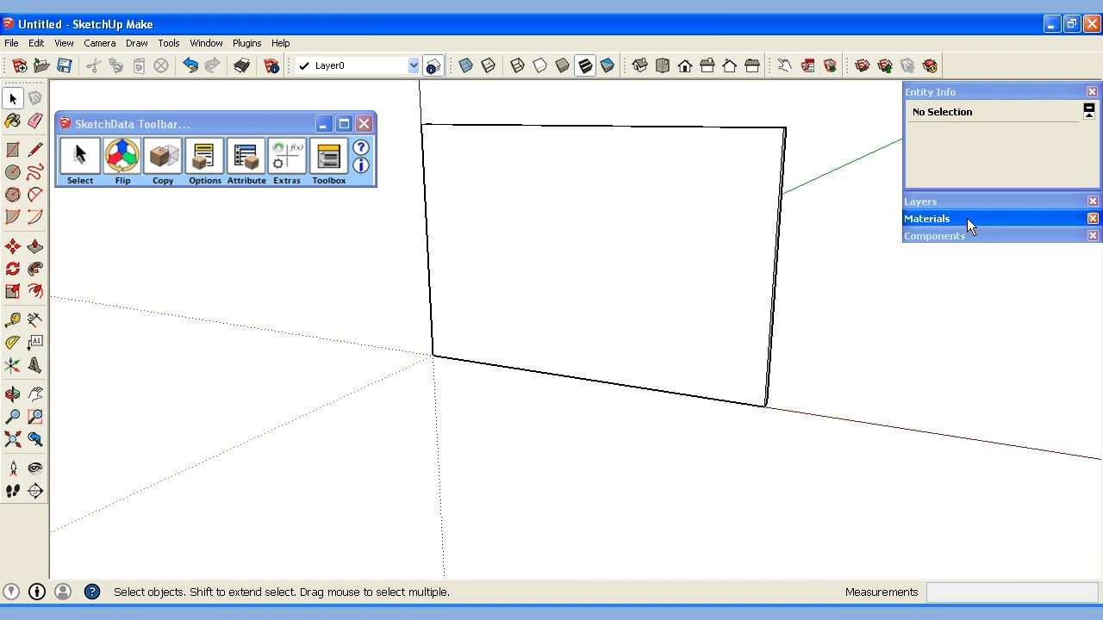
Place the B2D2D two-door, two-drawer cabinet from Base CM (SketchData v2) into the model.
left_click(935, 236)
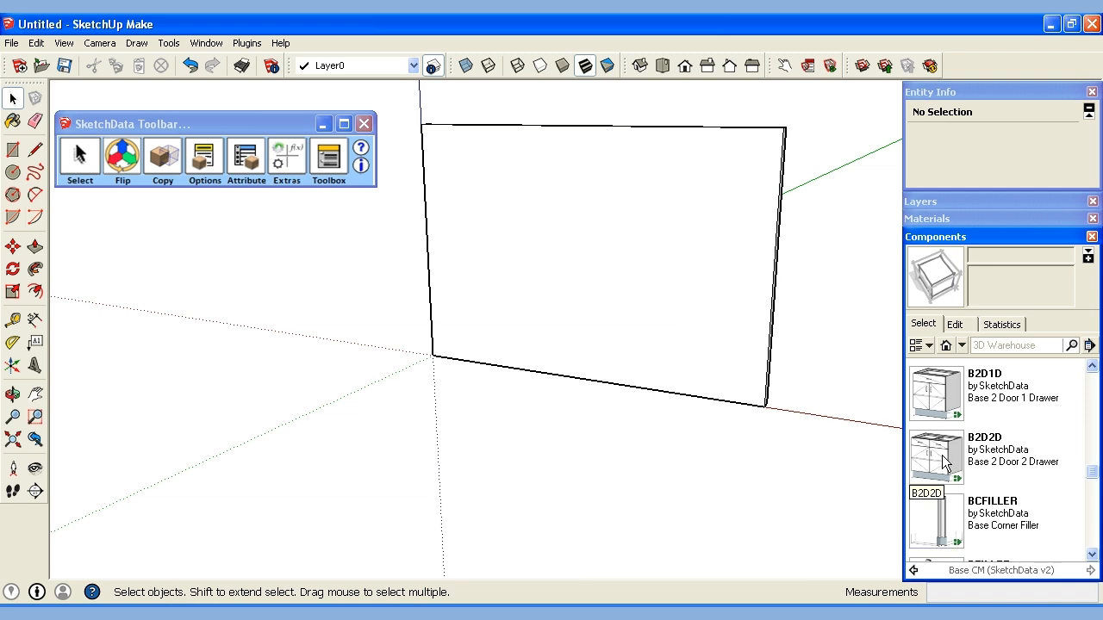
left_click(936, 457)
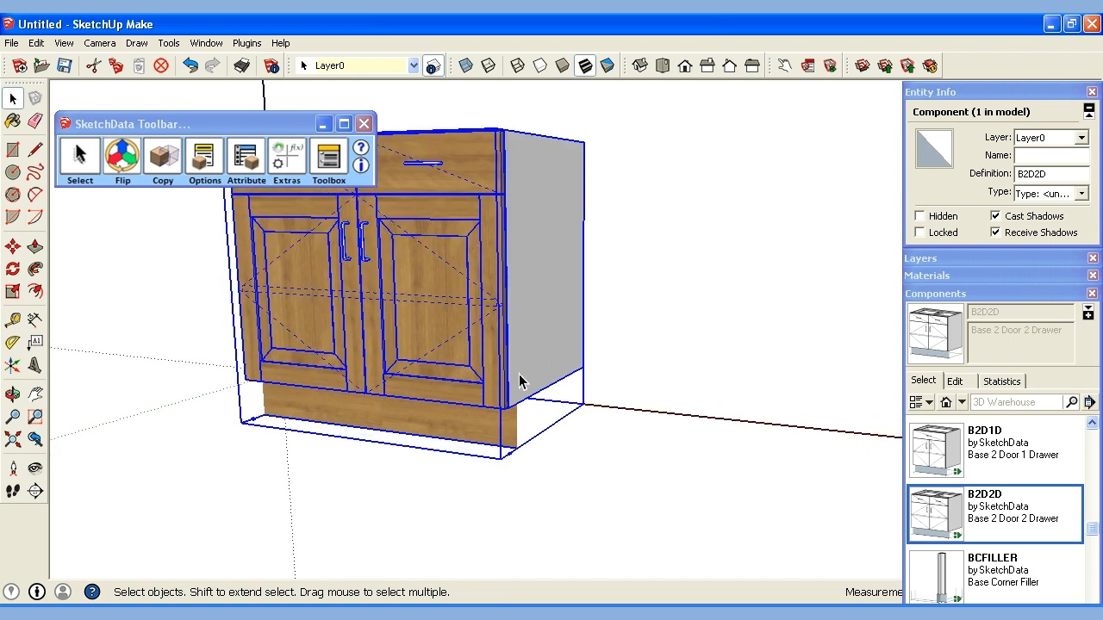
mouse_move(511, 320)
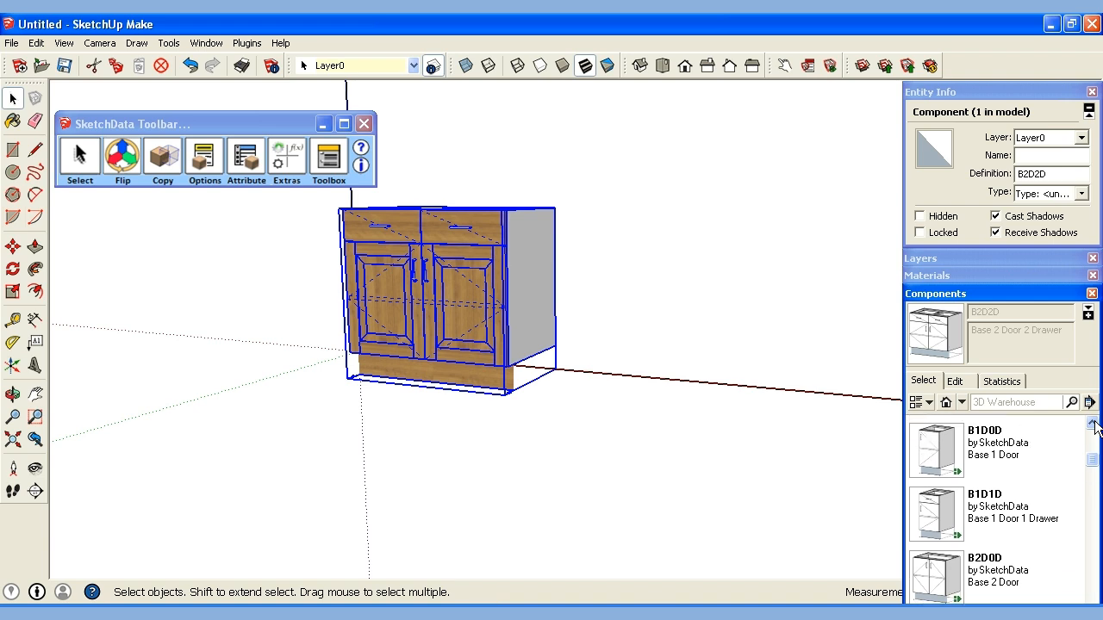
Place the single-door B1D0D cabinet to the right of the B2D2D cabinet.
left_click(936, 449)
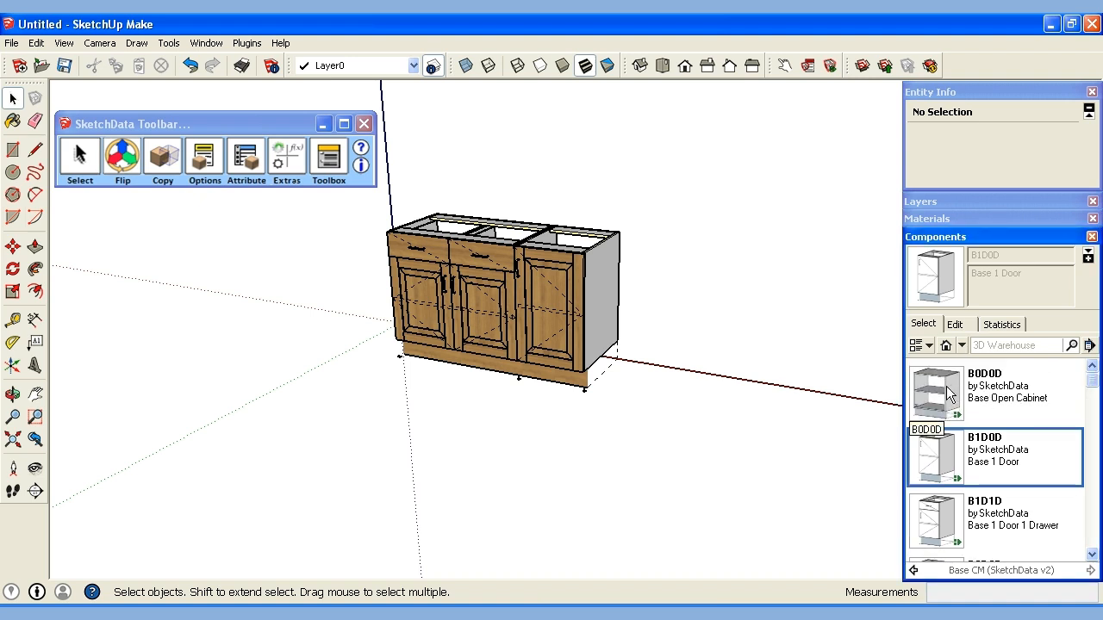
Place the B0D0D open shelving cabinet at the right end of the row.
left_click(935, 392)
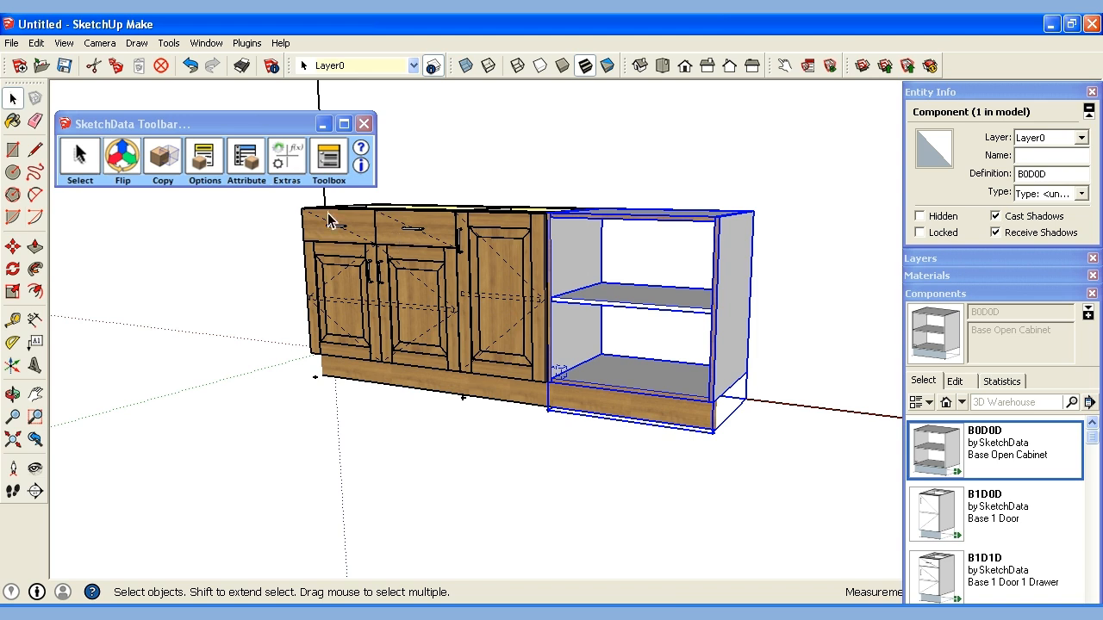
mouse_move(672, 125)
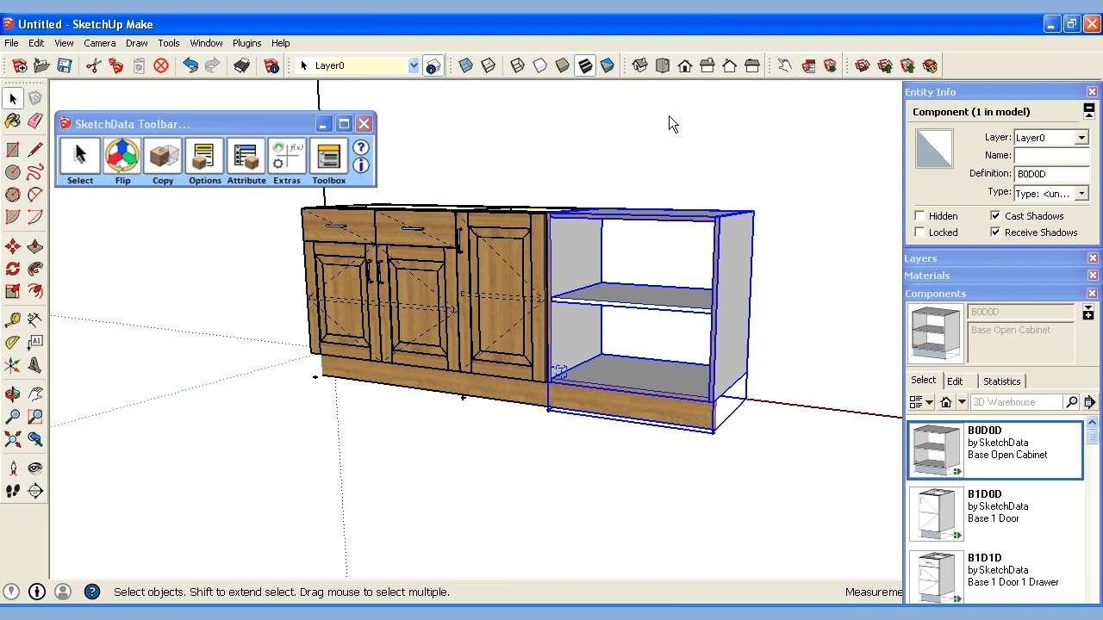
Make the B0D0D open cabinet 850 mm wide with dividers, two shelves and material group C2.
left_click(204, 160)
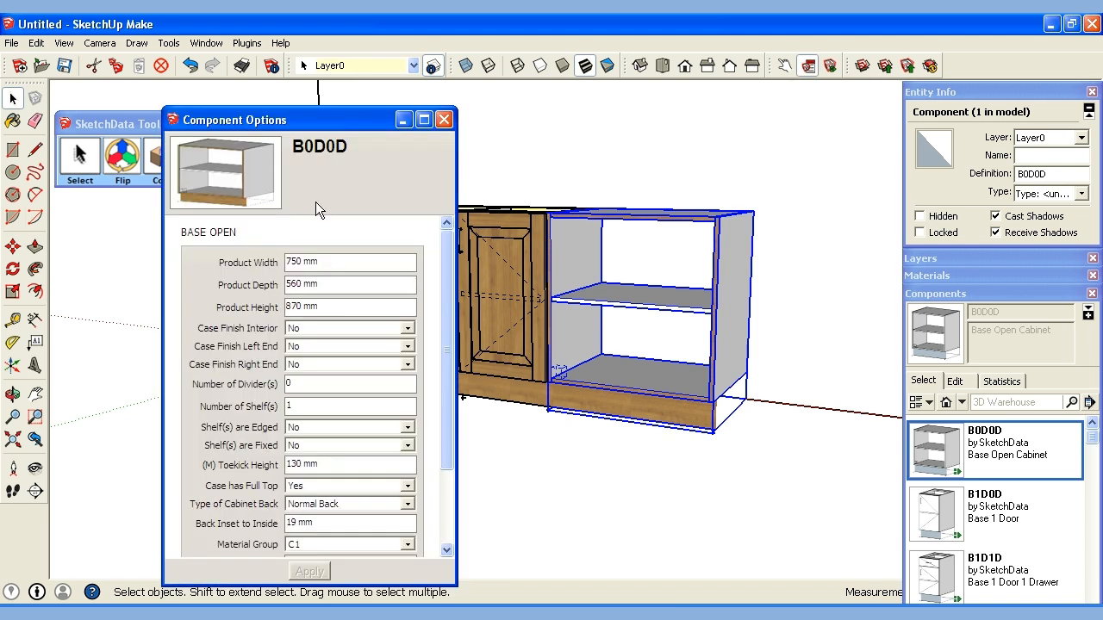
left_click(444, 119)
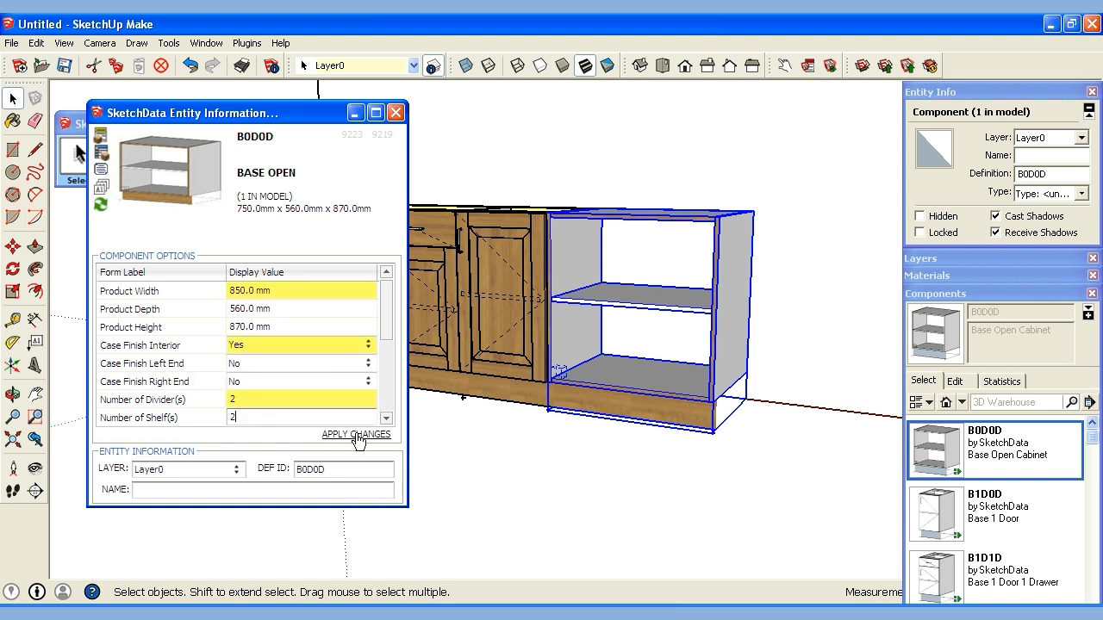
left_click(356, 435)
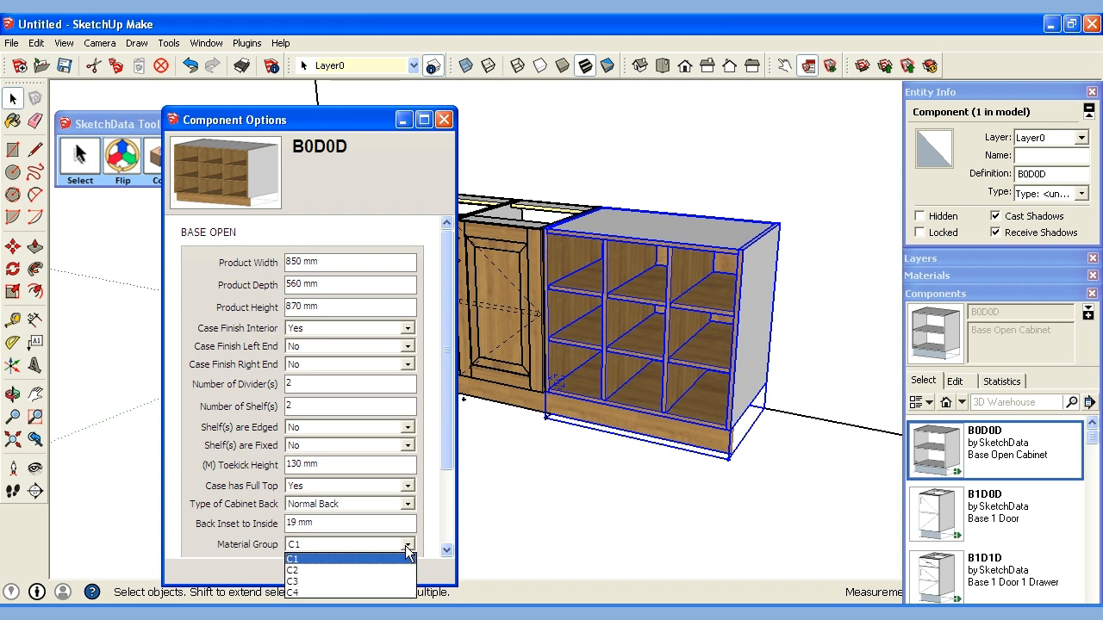
left_click(293, 569)
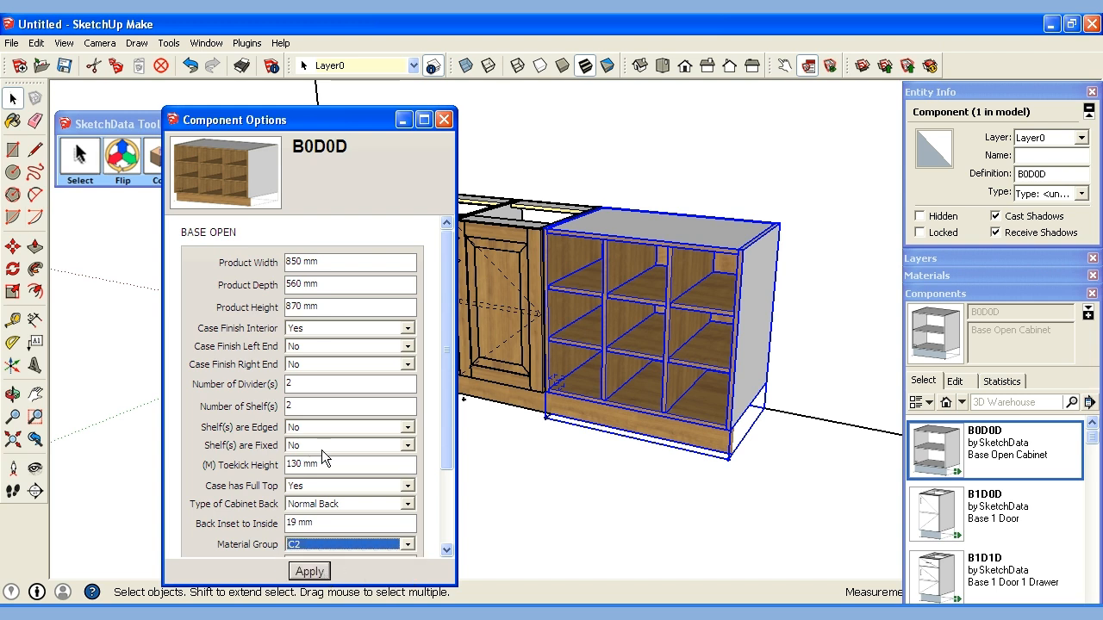
left_click(406, 446)
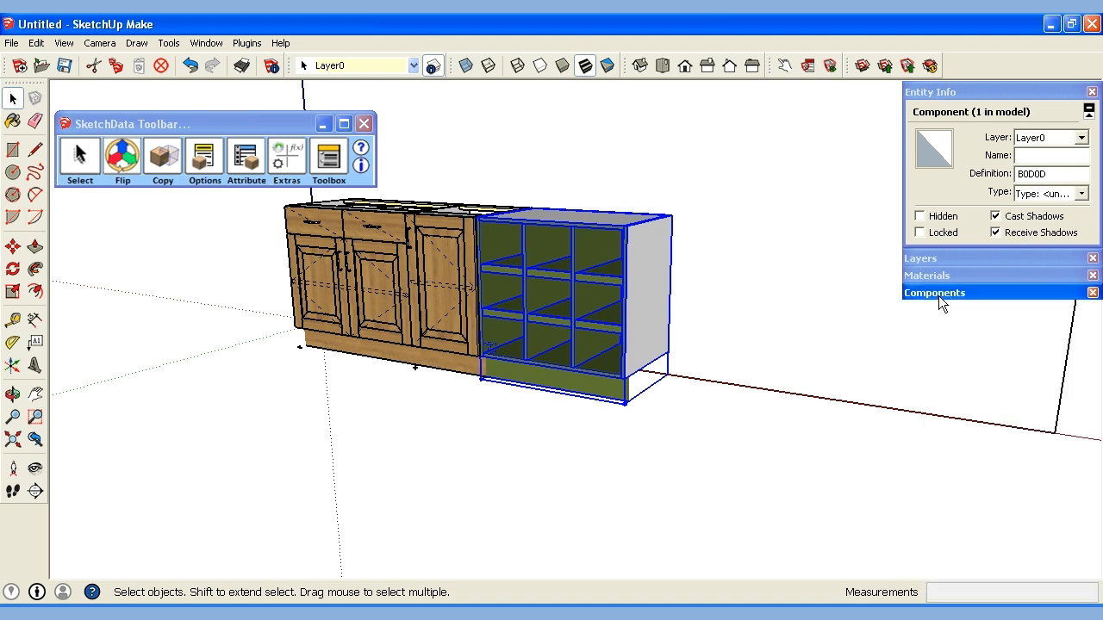
Edit the sd2FaceTK toe kick material and browse to My Pictures > Woodgrains > WilsonArt for Amber_Cherry.
left_click(927, 275)
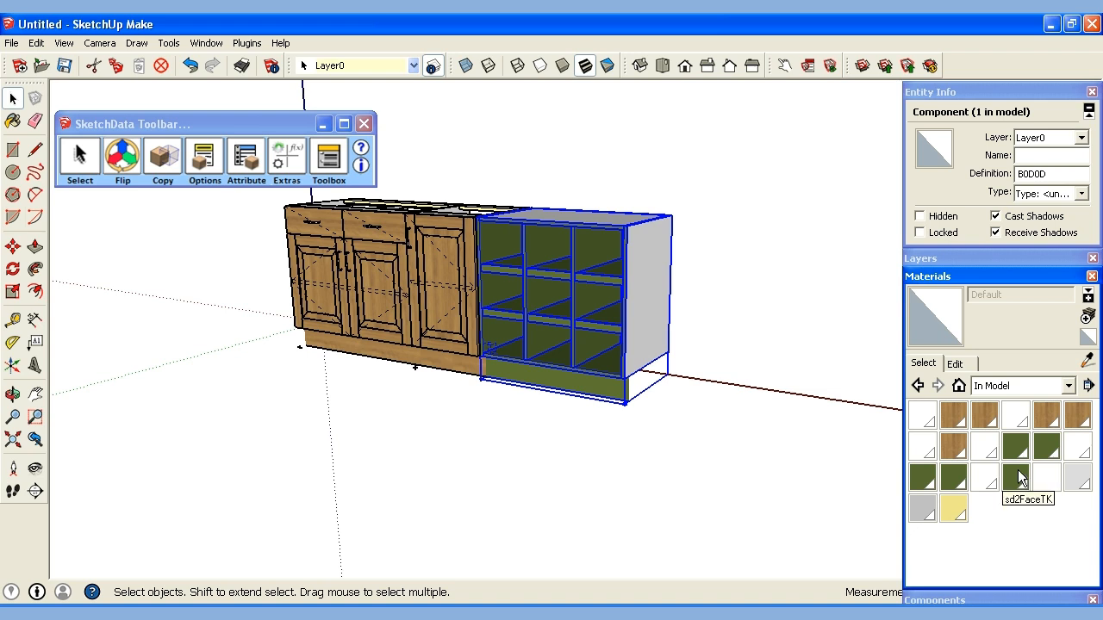
left_click(1015, 477)
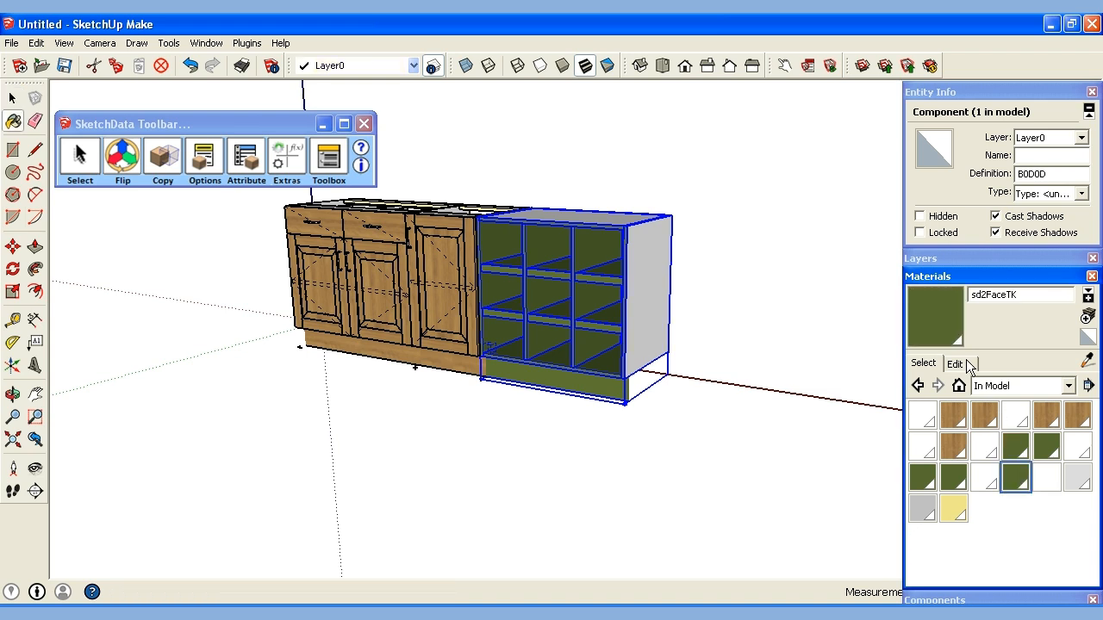
left_click(954, 363)
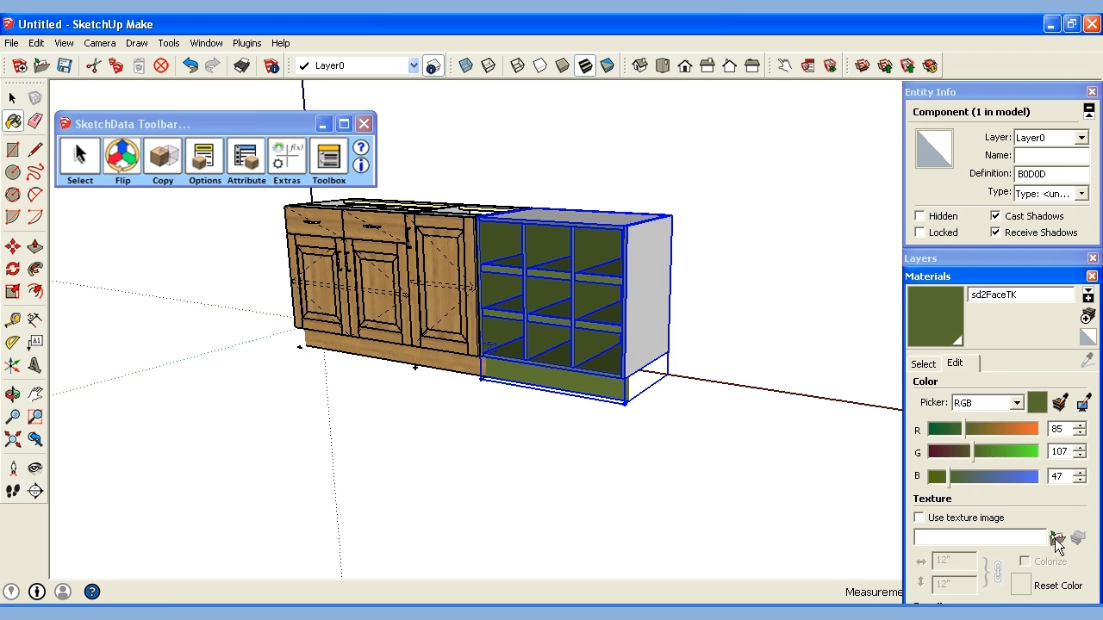
mouse_move(1057, 541)
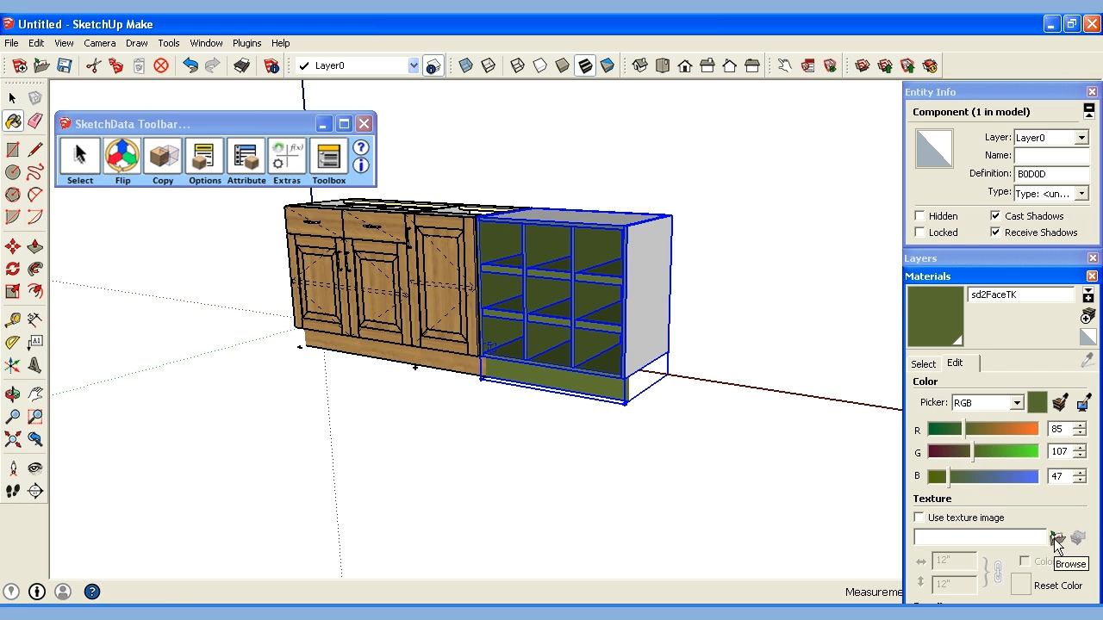
left_click(1058, 538)
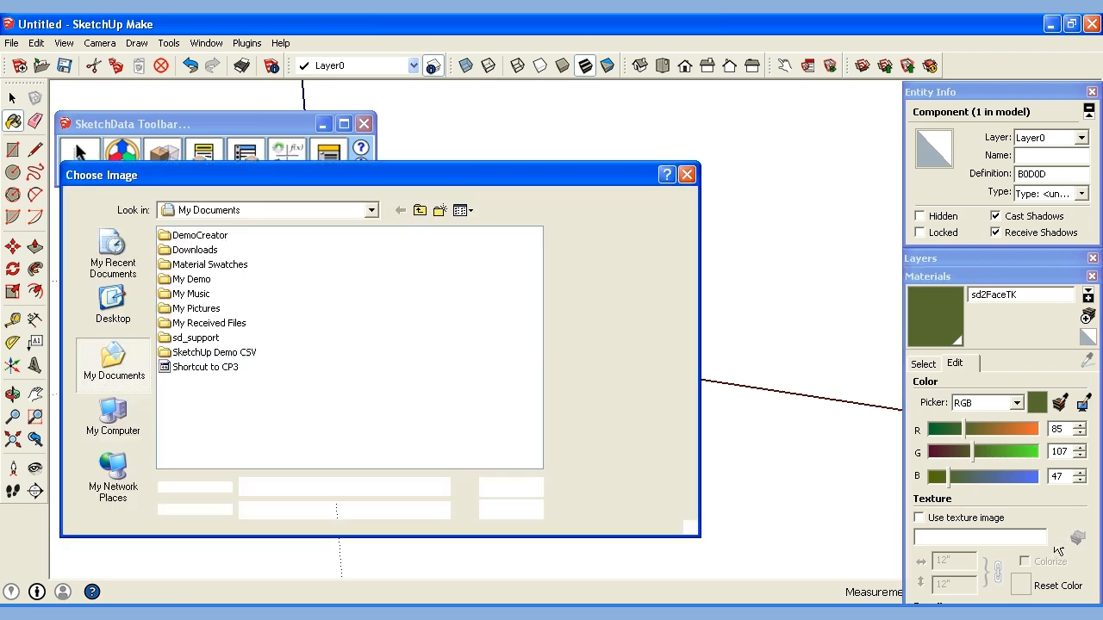
left_click(195, 307)
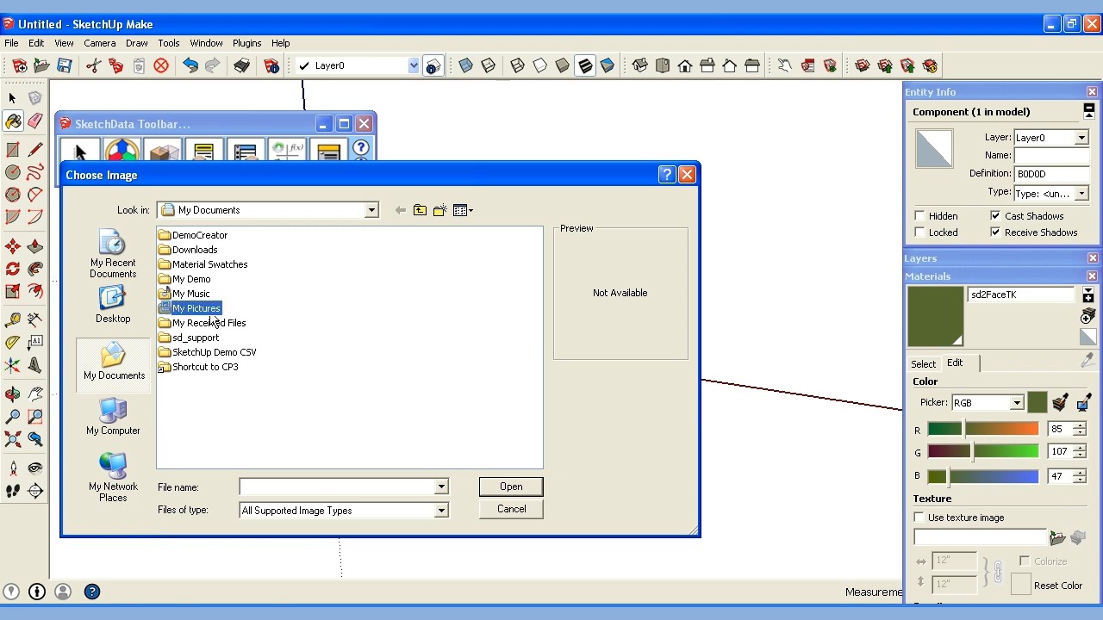
double_click(197, 308)
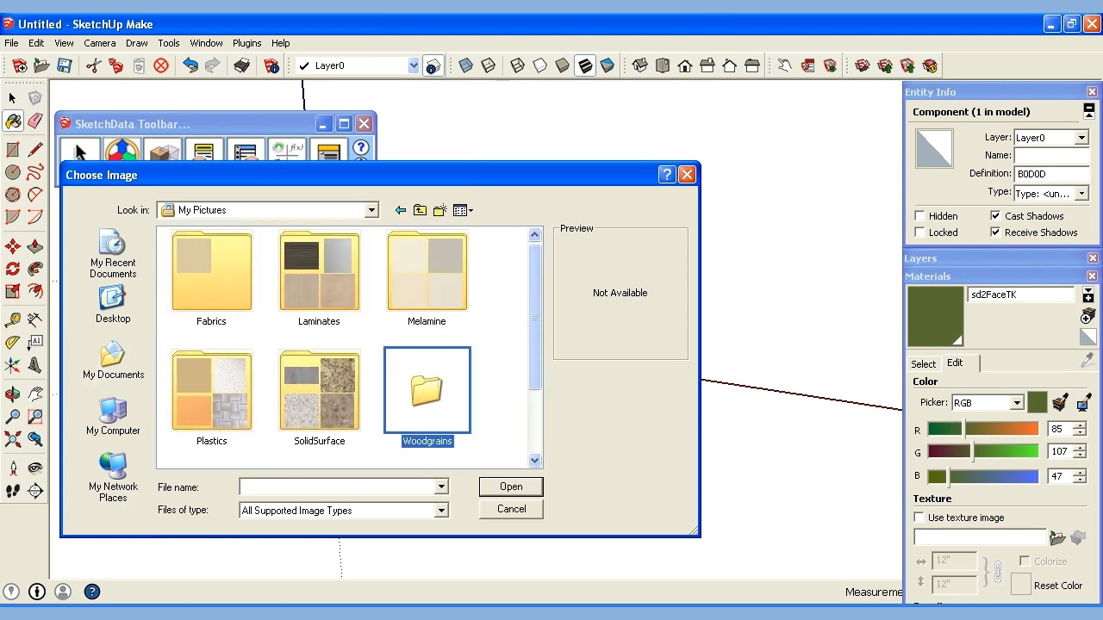
double_click(427, 389)
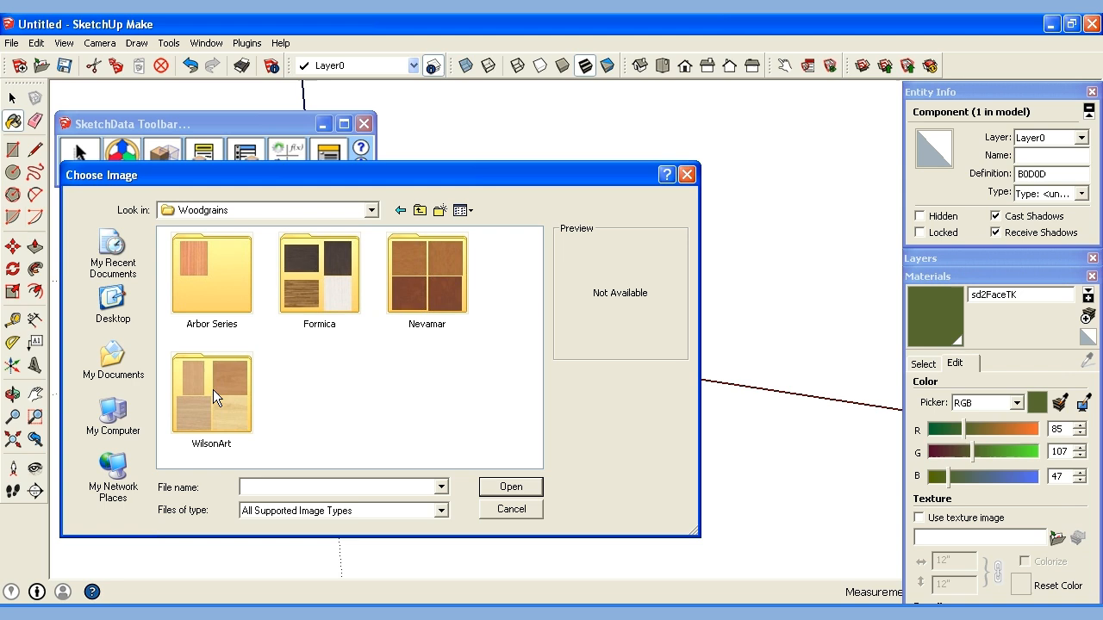
mouse_move(212, 394)
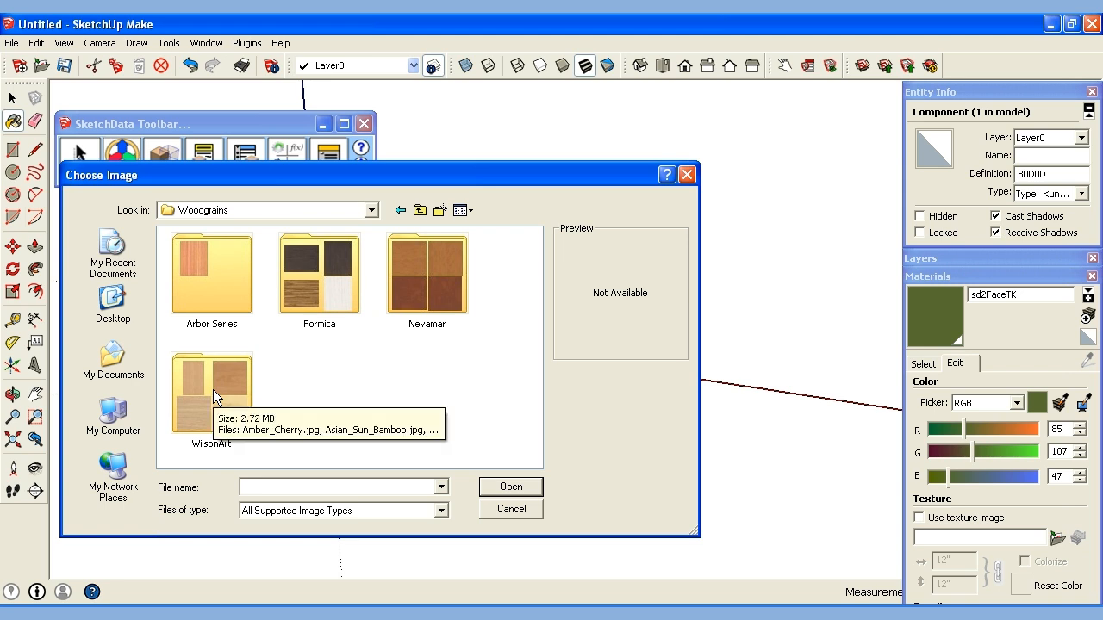
double_click(211, 388)
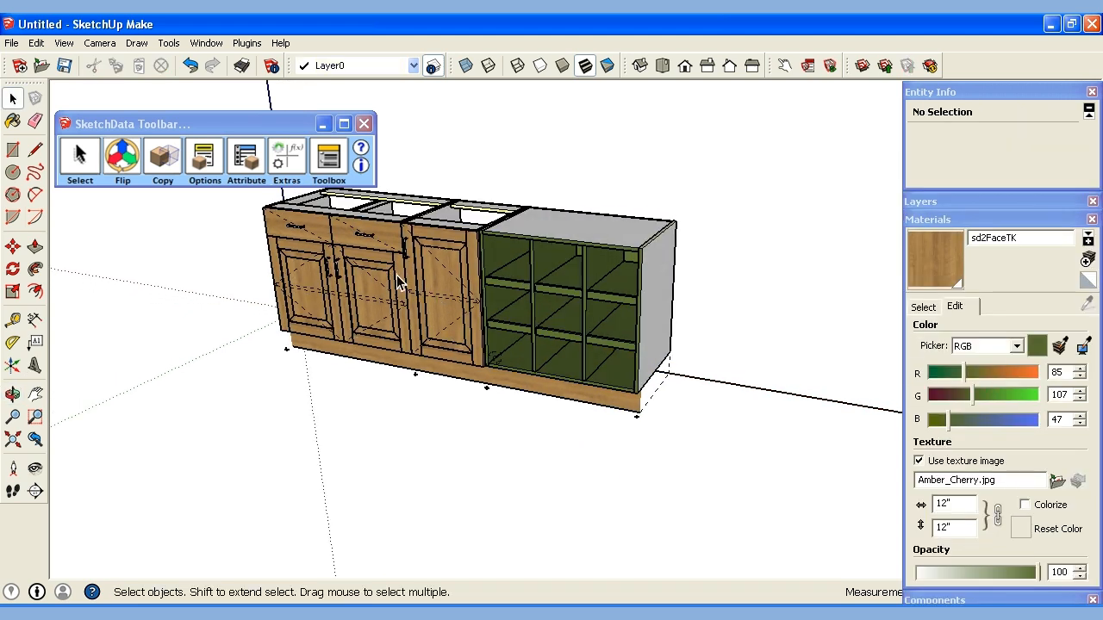
Open the SketchData Global Attributes dialog from the toolbar.
left_click(431, 293)
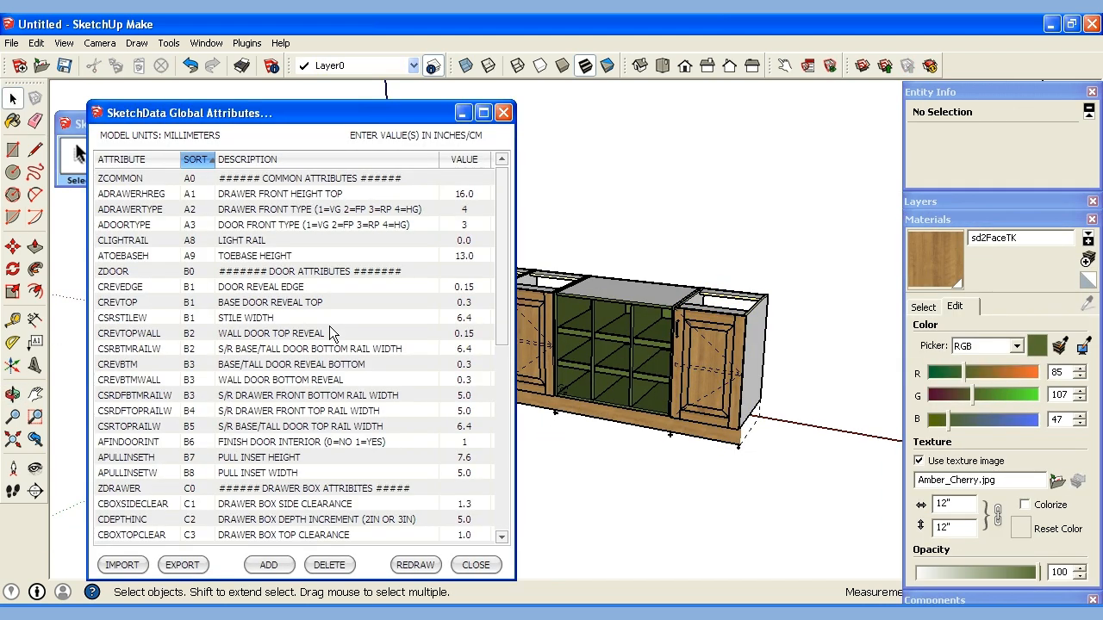
Set ADRAWERTYPE and ADOORTYPE to 1 and ATOEBASEH to 15, redraw all cabinets, and close.
left_click(464, 209)
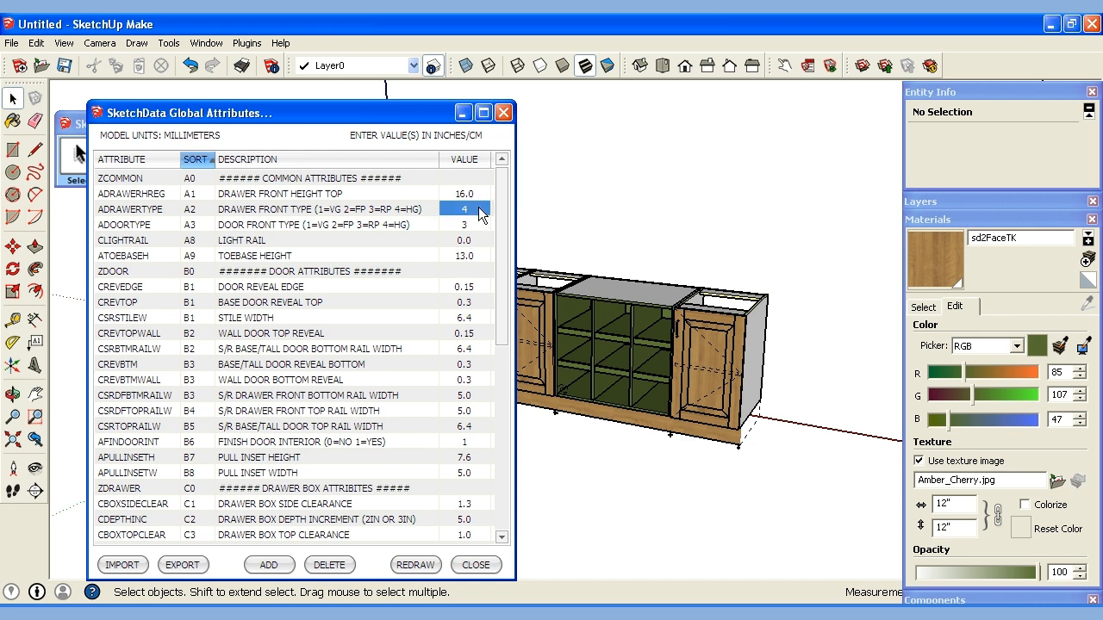
left_click(465, 224)
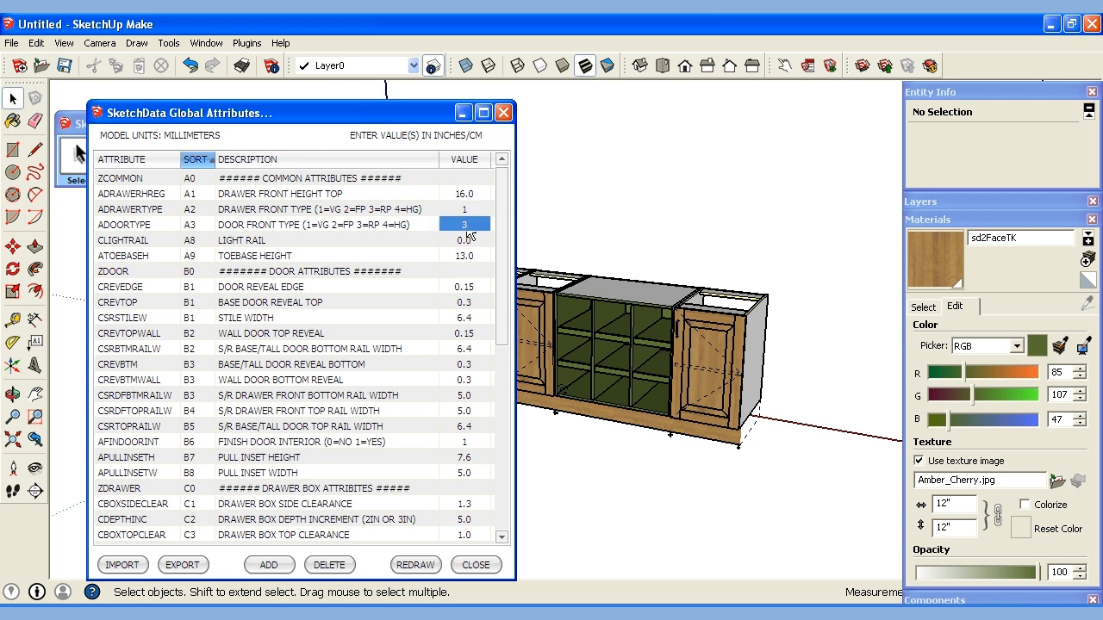
type("1")
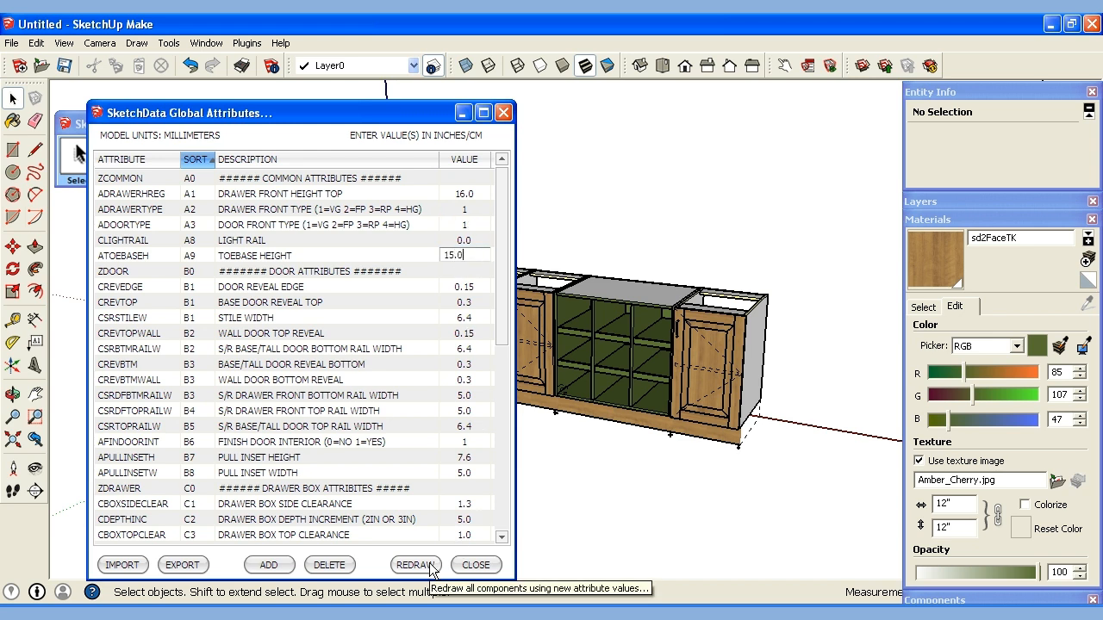
left_click(415, 564)
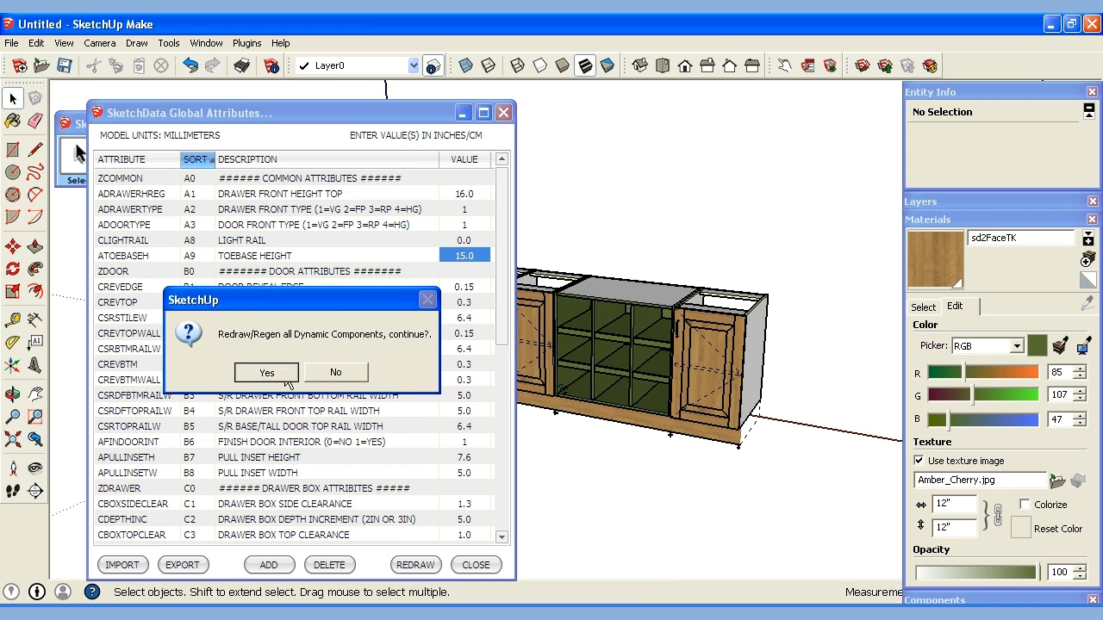
left_click(266, 372)
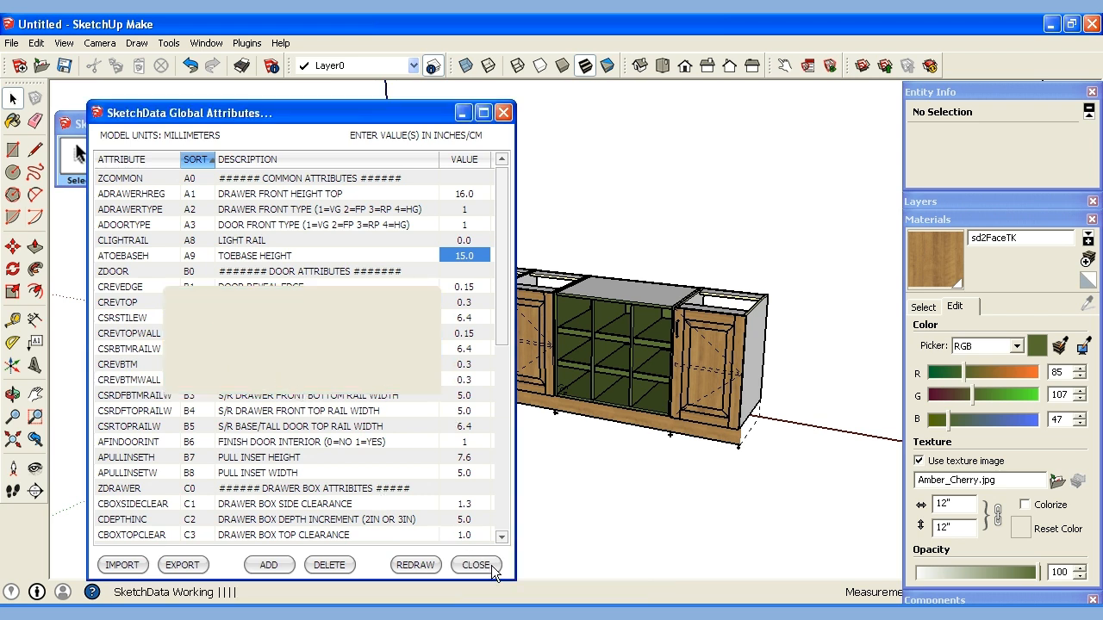
left_click(415, 564)
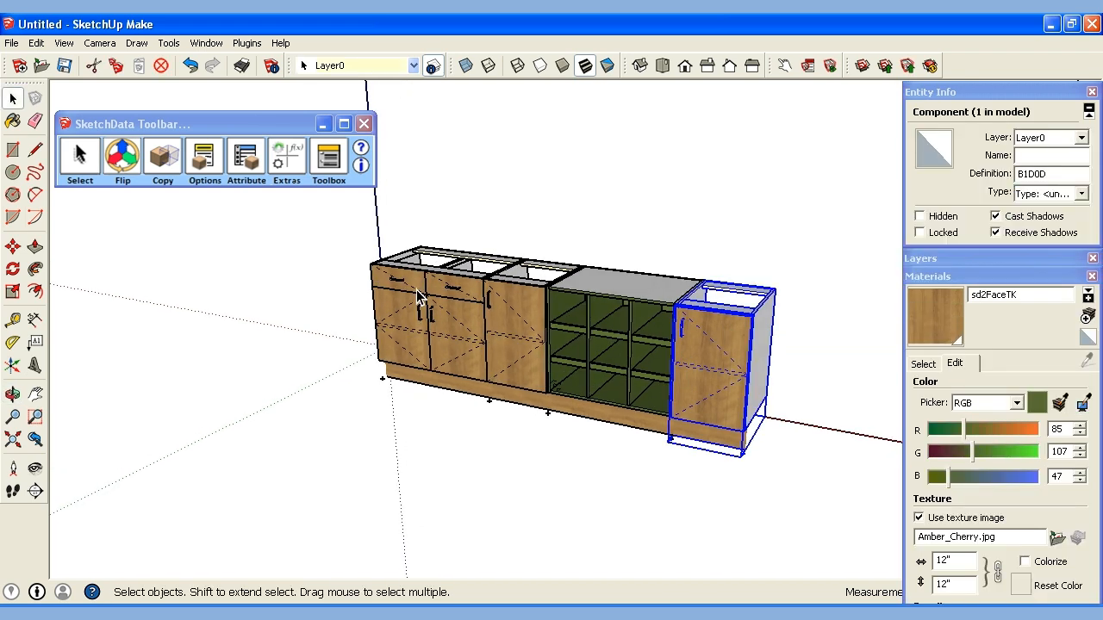
Apply material group C2 to the end single-door cabinet in Component Options.
left_click(204, 158)
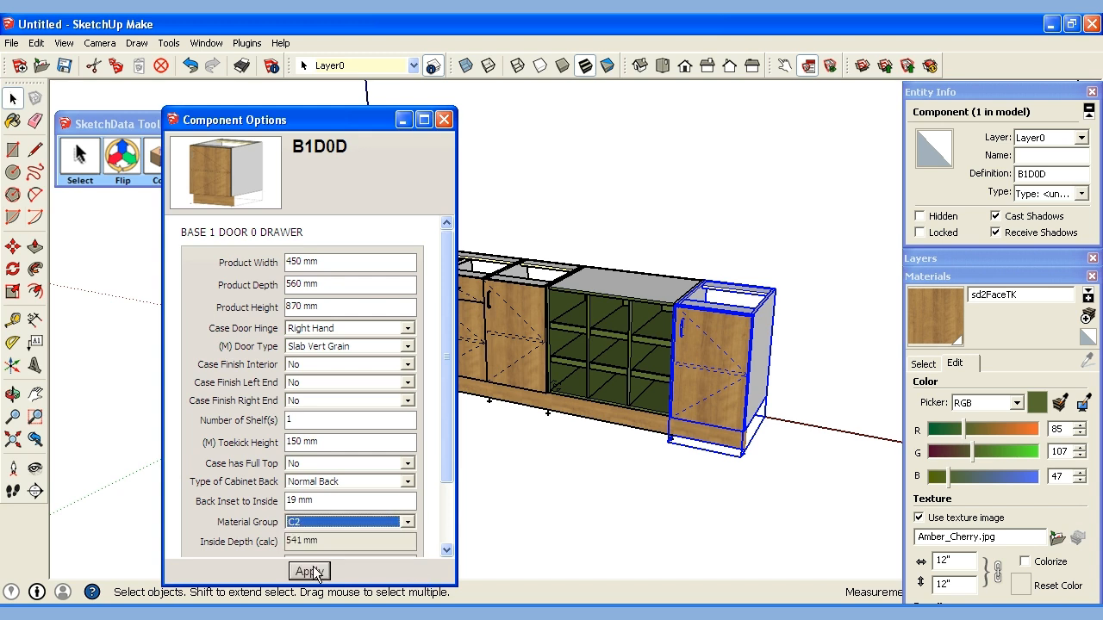
left_click(308, 571)
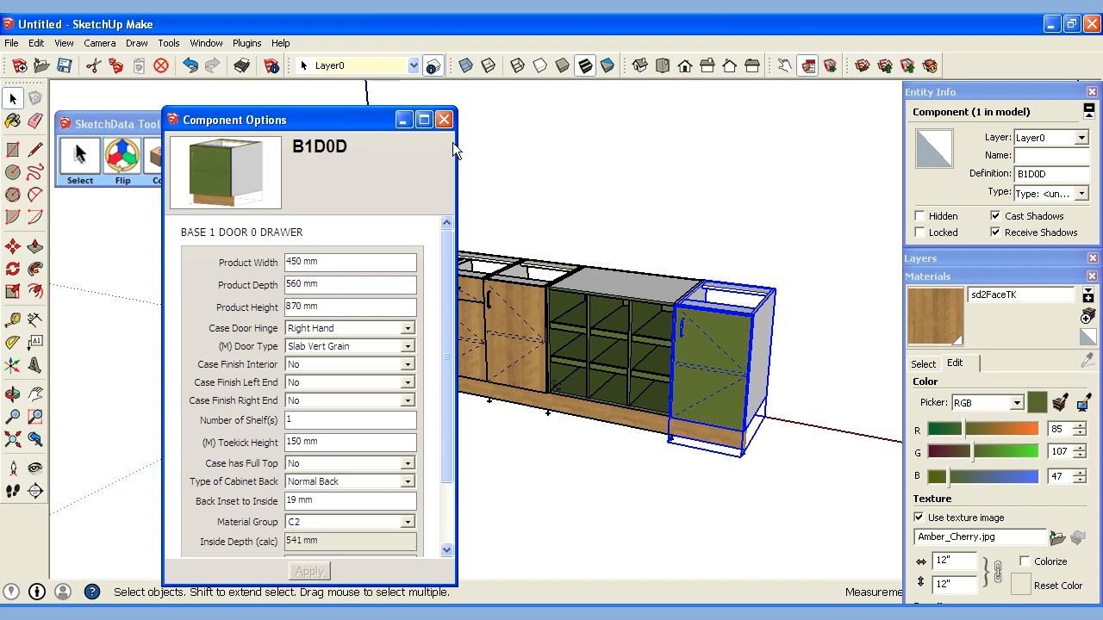
left_click(445, 119)
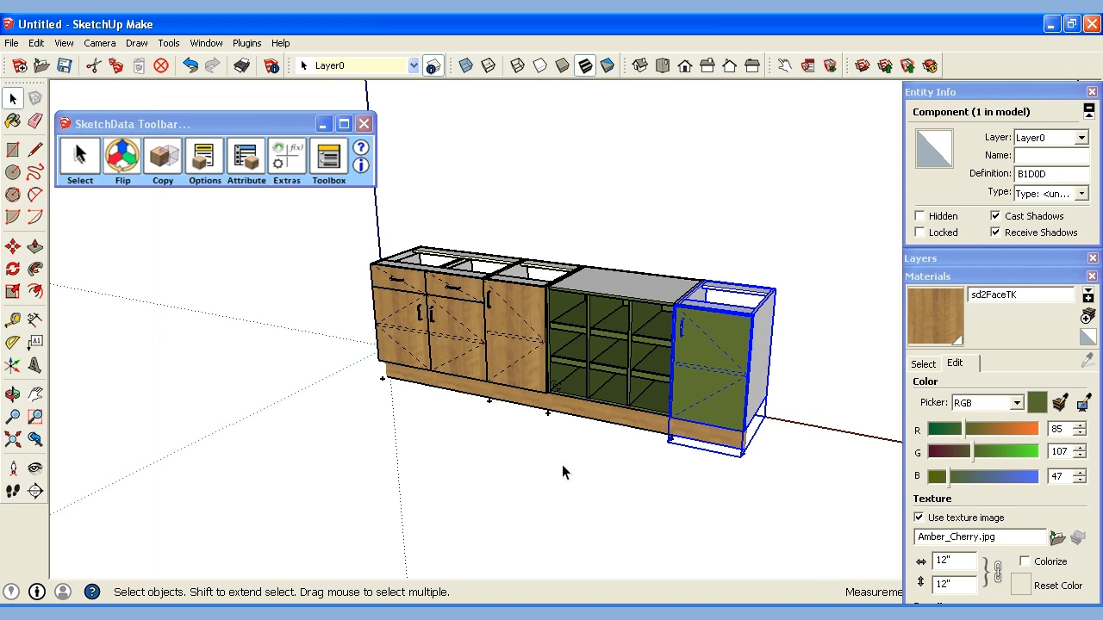